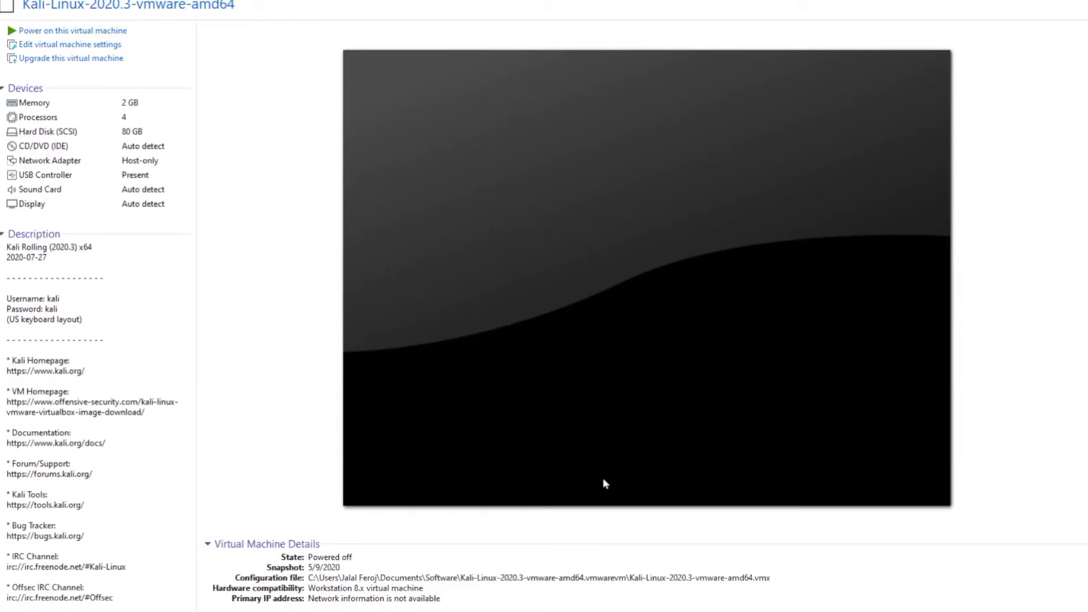
mouse_move(436, 301)
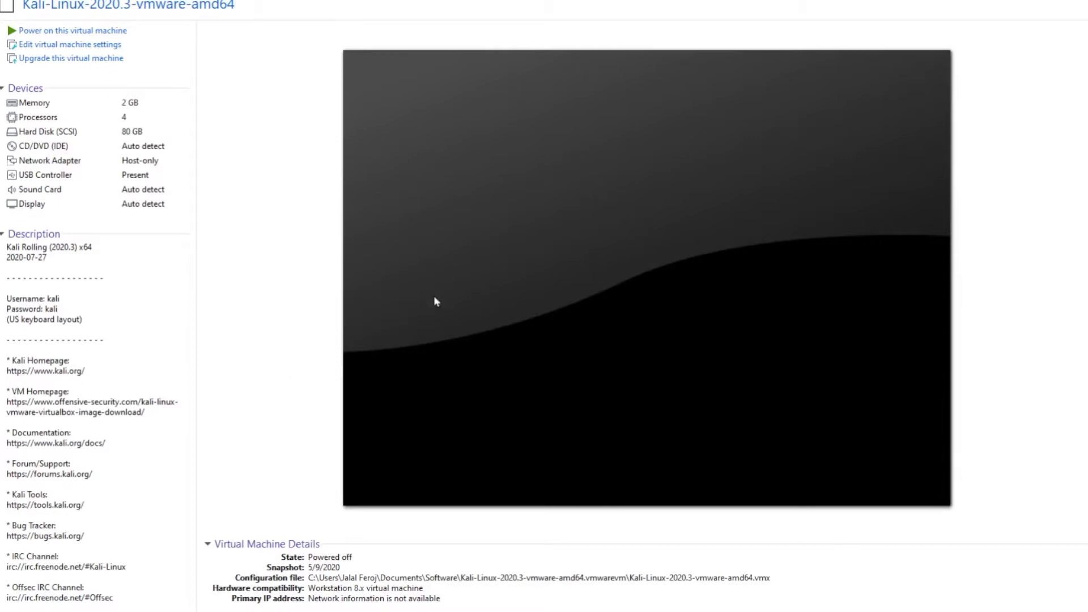
mouse_move(438, 301)
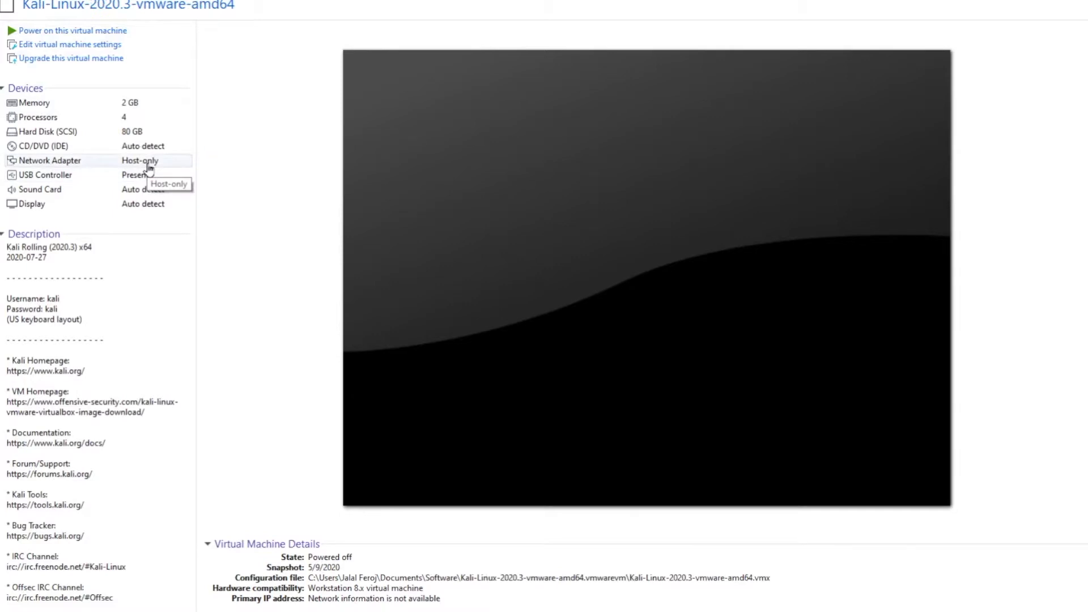
mouse_move(55, 163)
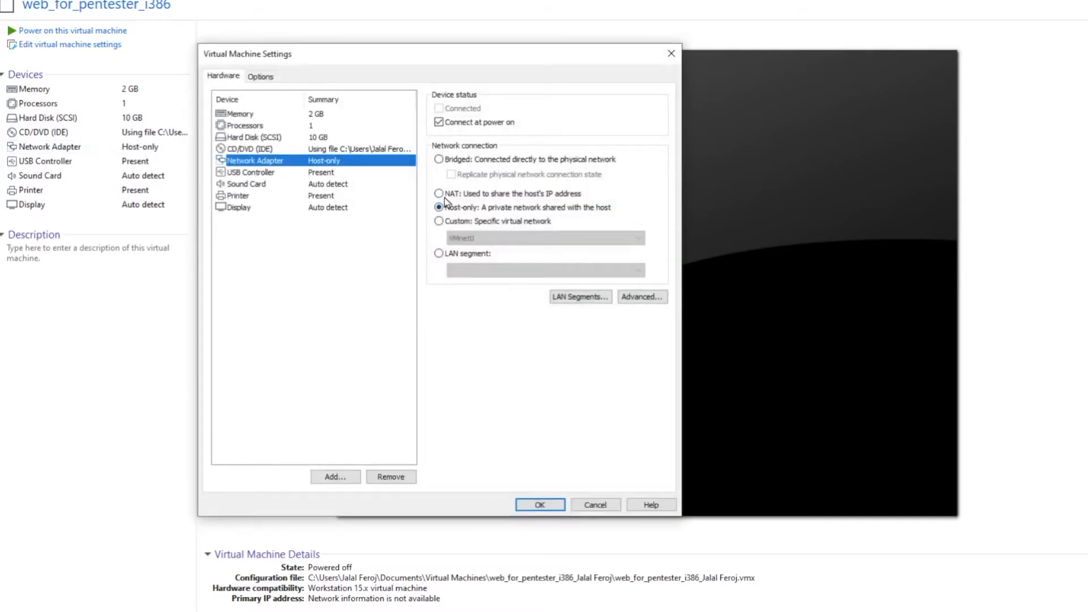
Try NAT and Bridged, then keep web_for_pentester's adapter on Host-only and confirm.
left_click(439, 193)
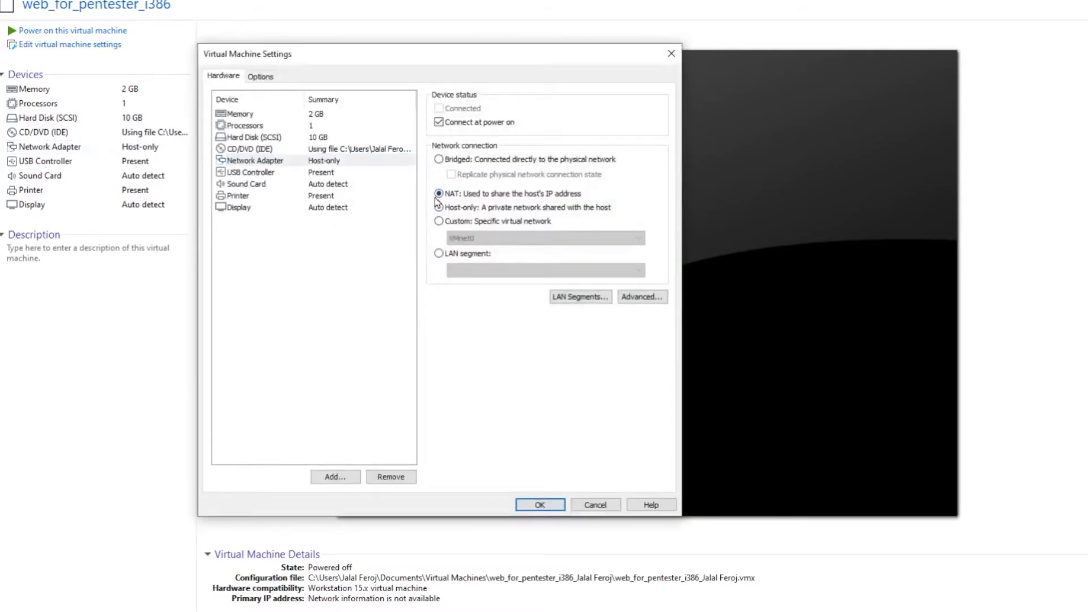
left_click(438, 158)
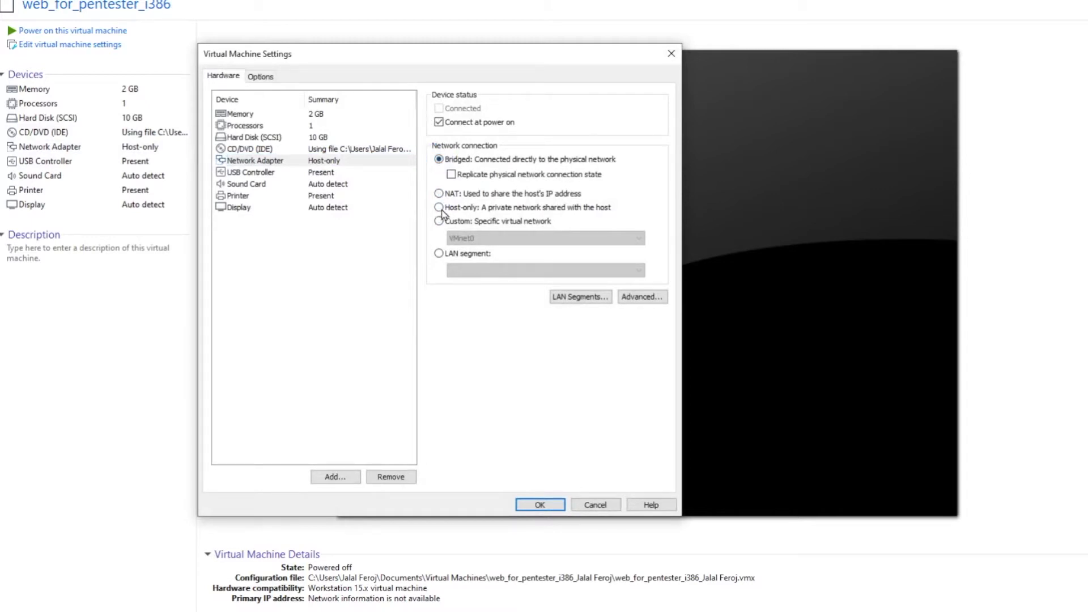
left_click(437, 207)
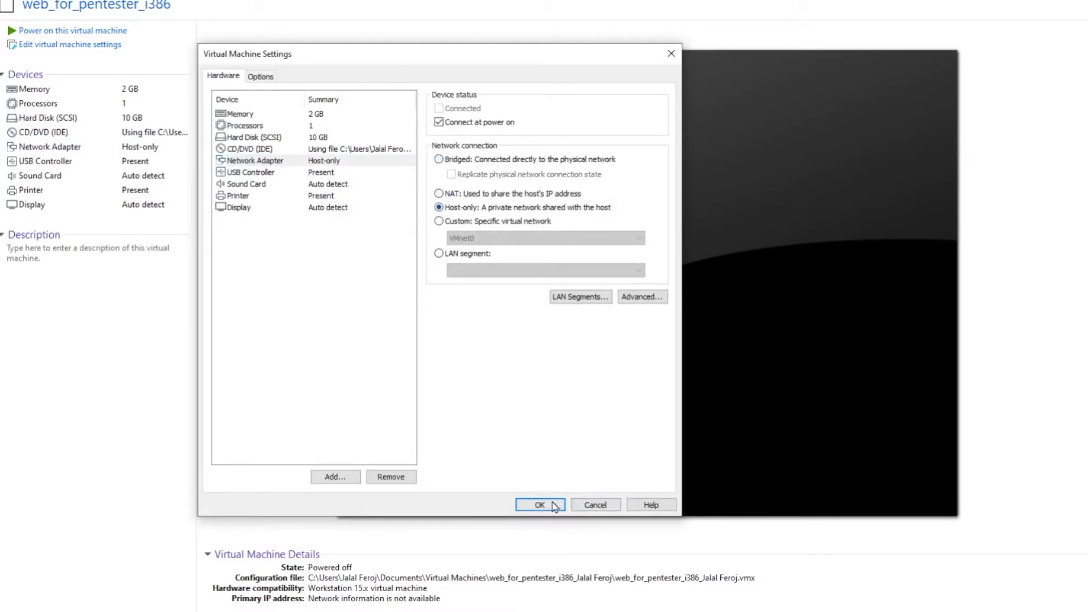
left_click(540, 504)
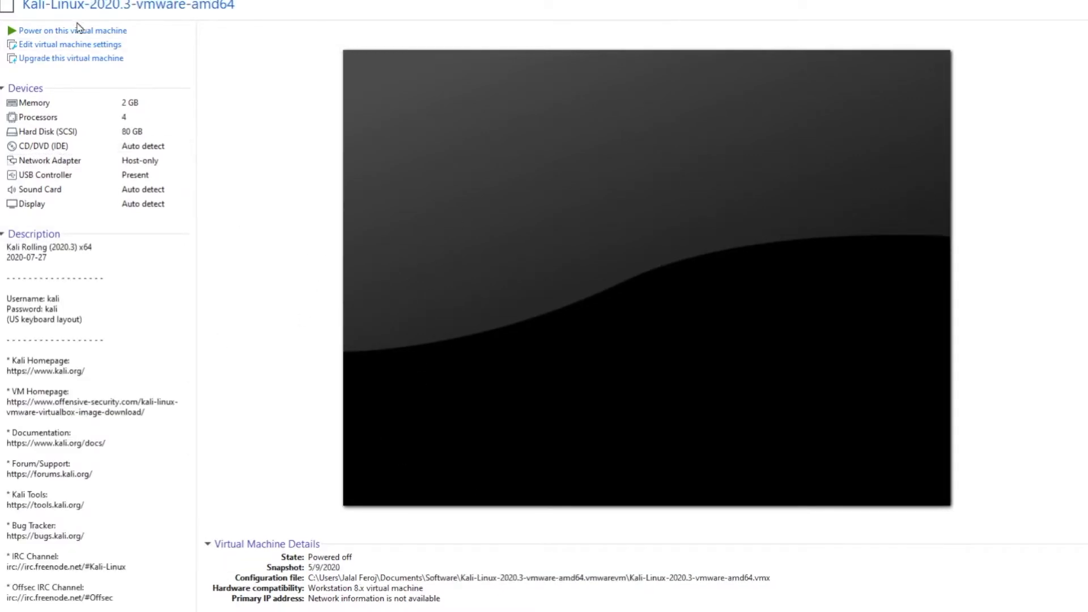
Power on the Kali Linux VM and log in as user 'kali'.
left_click(73, 30)
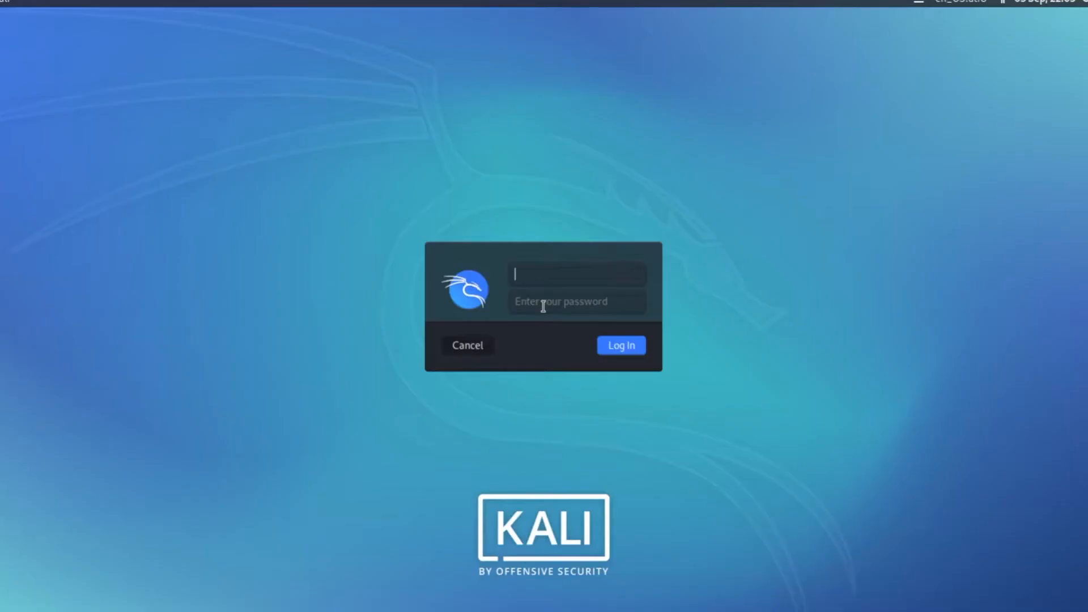
type("kali")
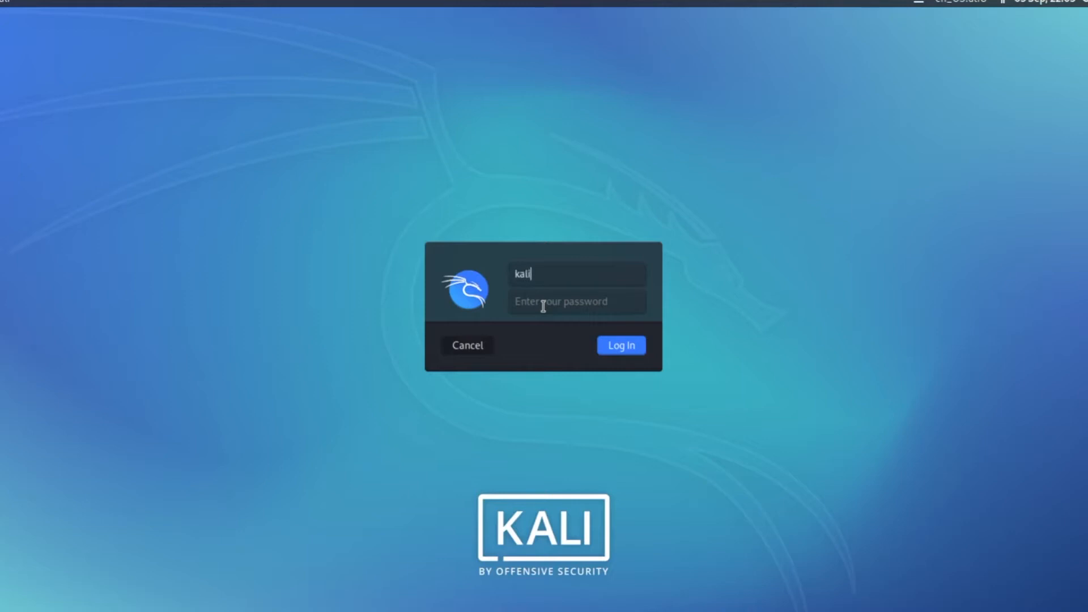
left_click(575, 301)
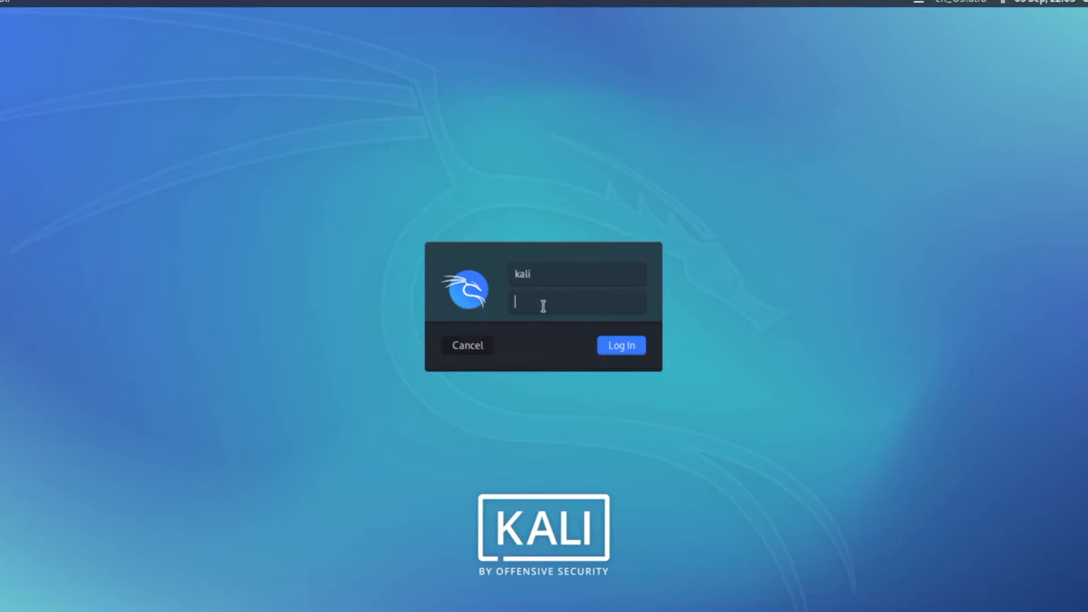
left_click(620, 345)
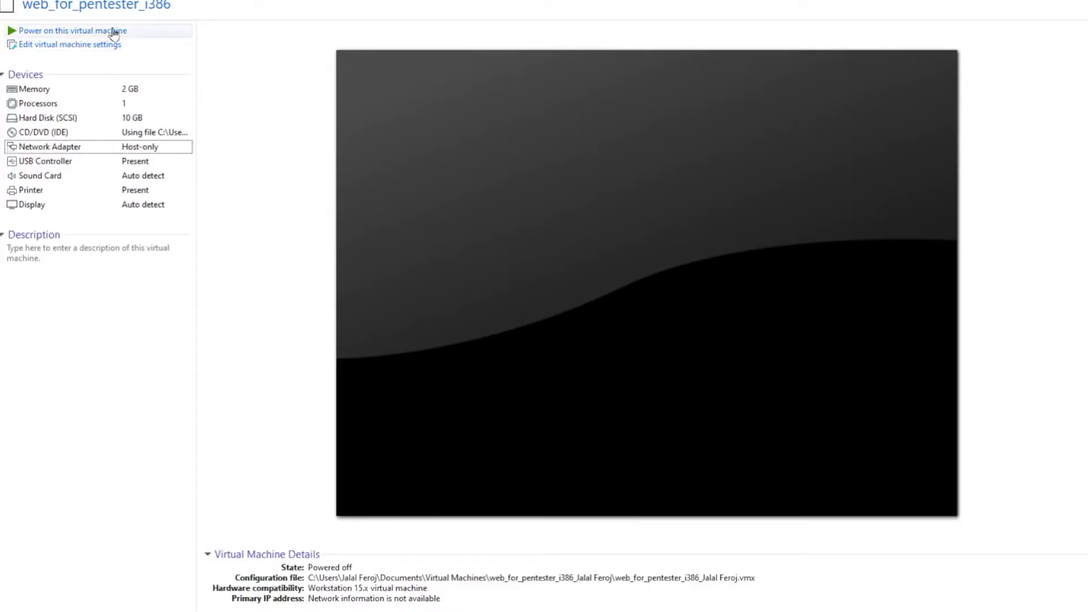
Boot web_for_pentester_i386 and run ifconfig at its Debian prompt.
left_click(72, 30)
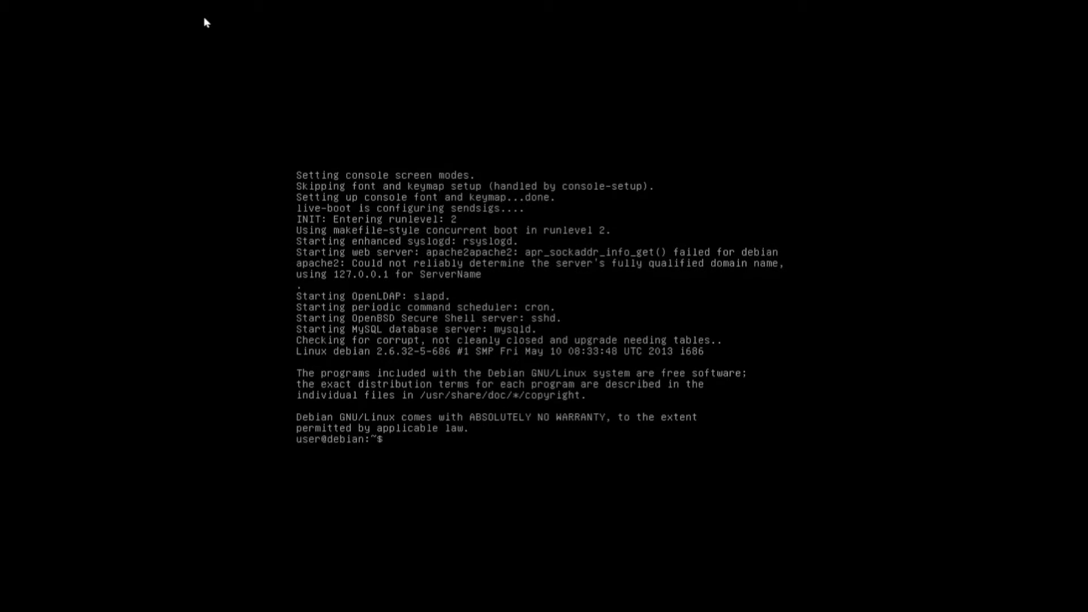
mouse_move(395, 443)
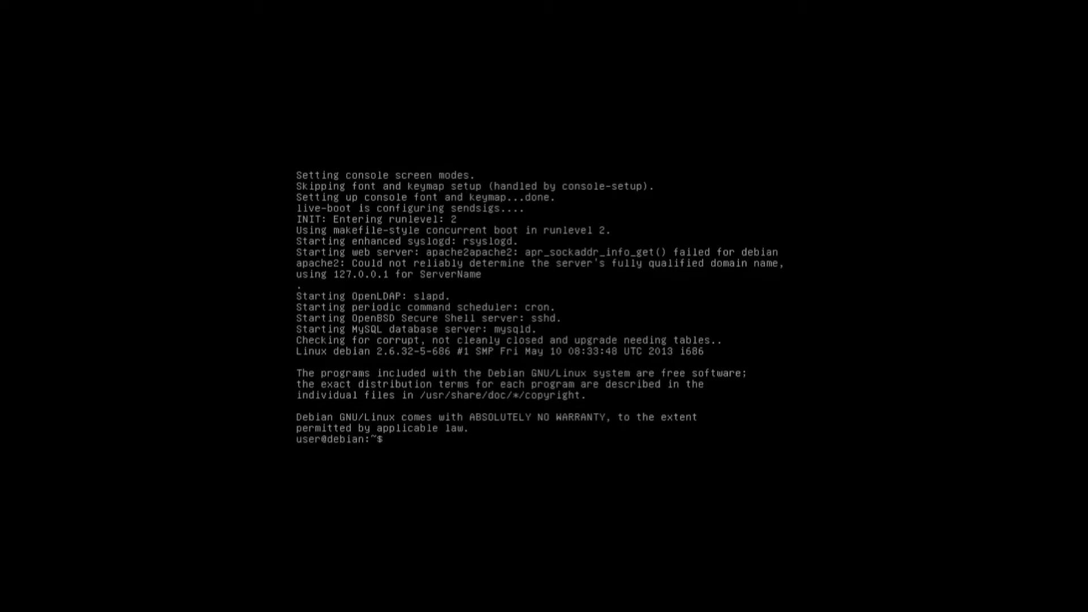
type("i")
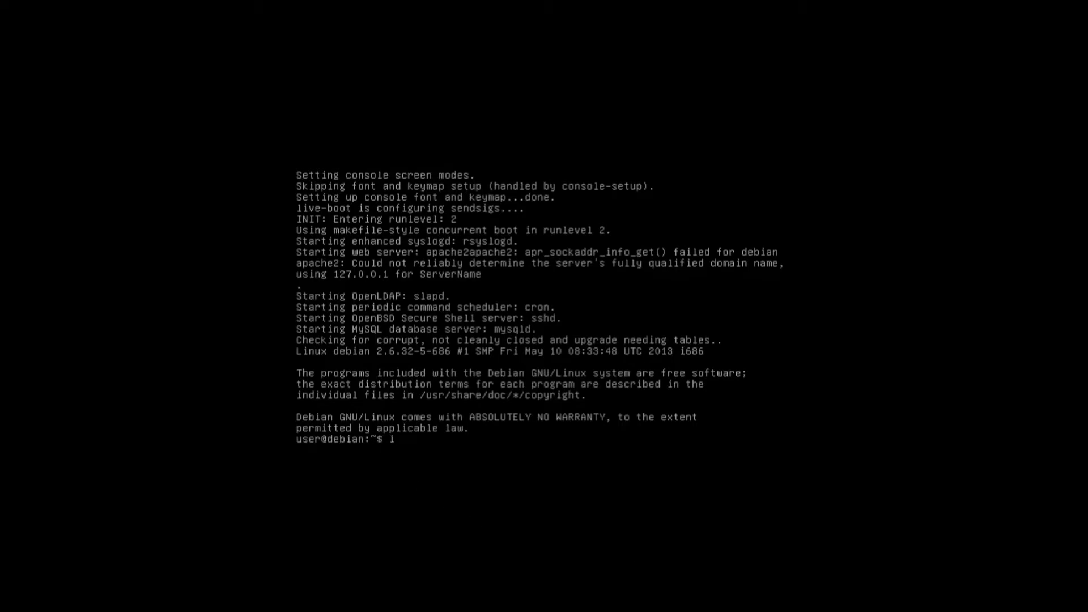
type("fcon")
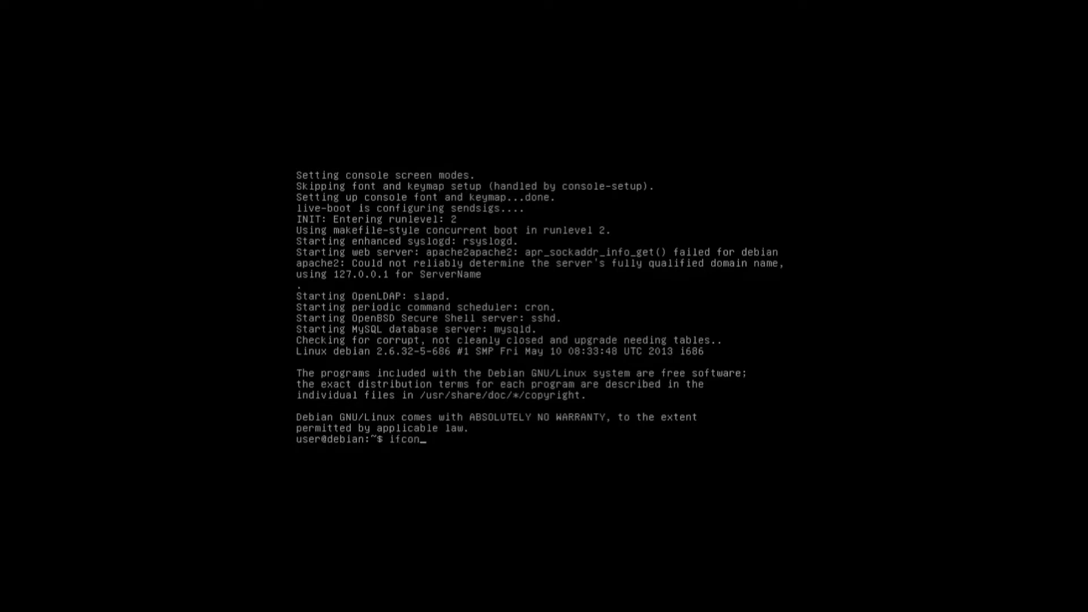
type("fig")
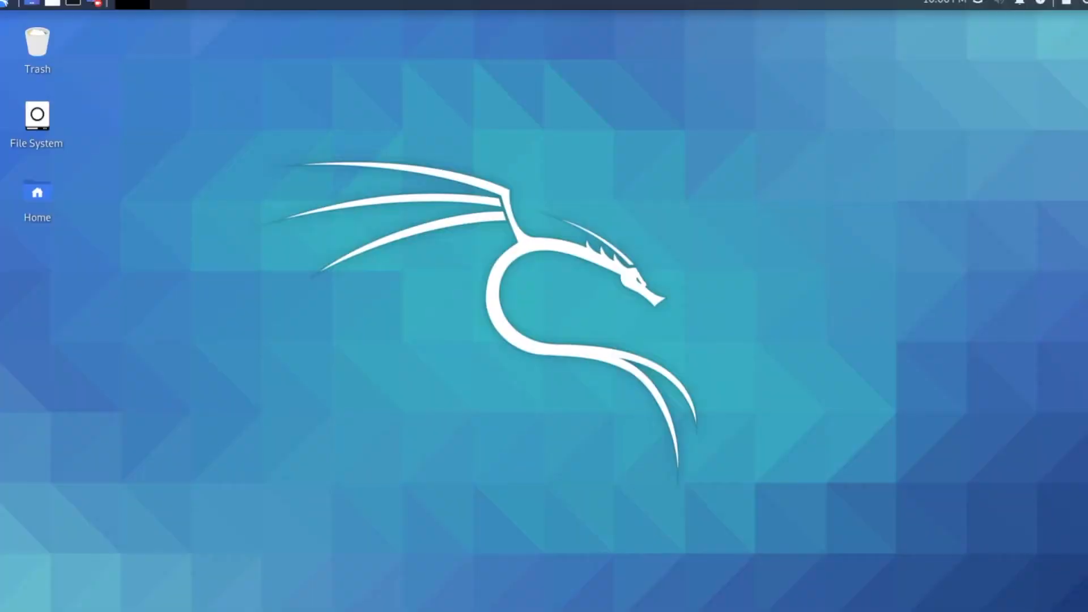
mouse_move(123, 53)
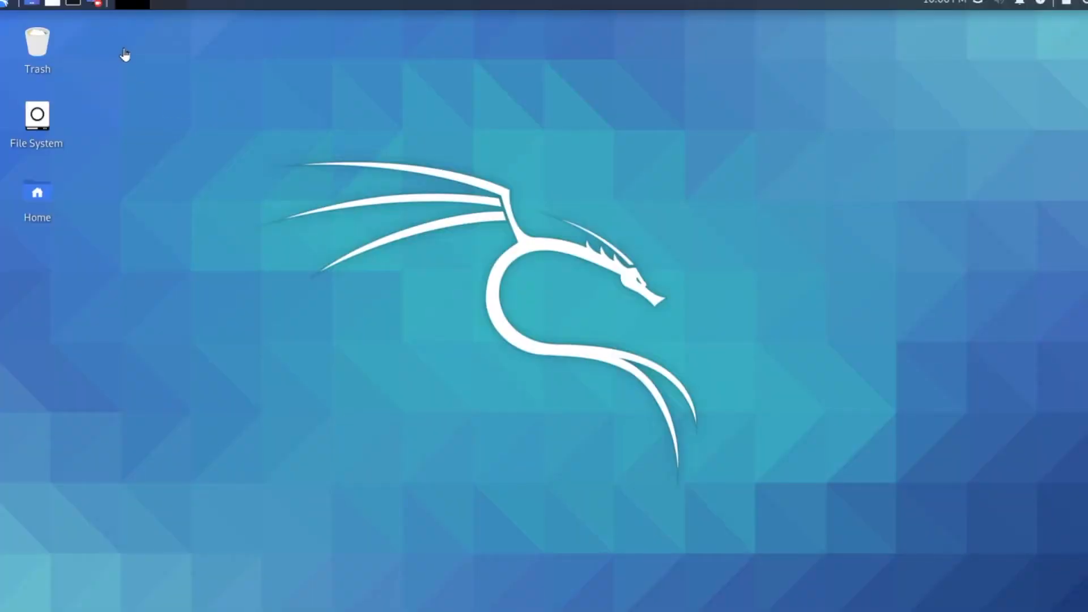
mouse_move(73, 4)
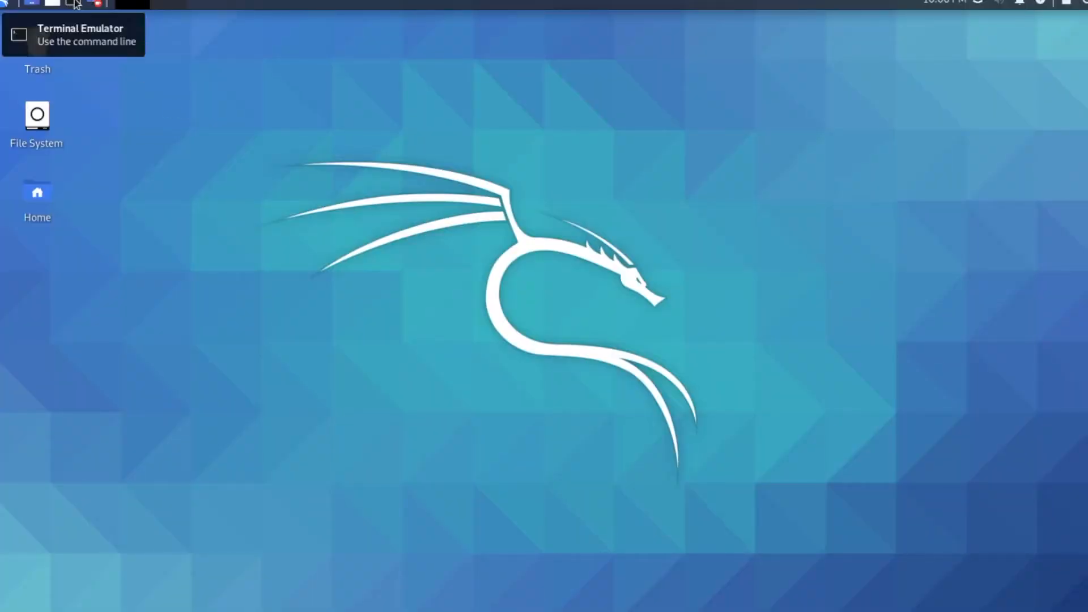
mouse_move(157, 193)
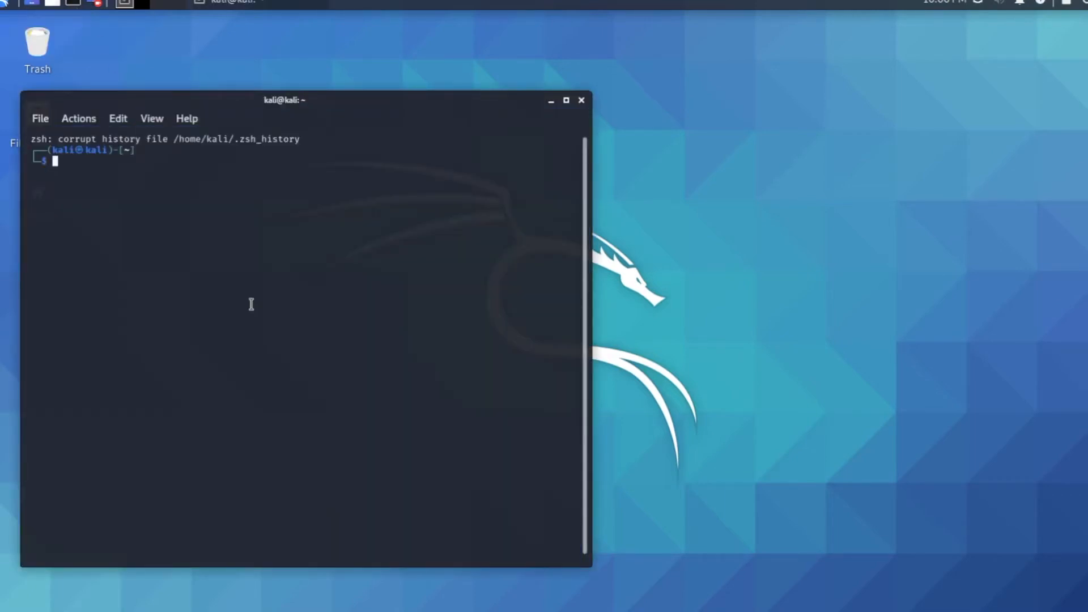
Ping 192.168.19.130 from the Kali terminal, then suspend it with Ctrl+Z.
type("r")
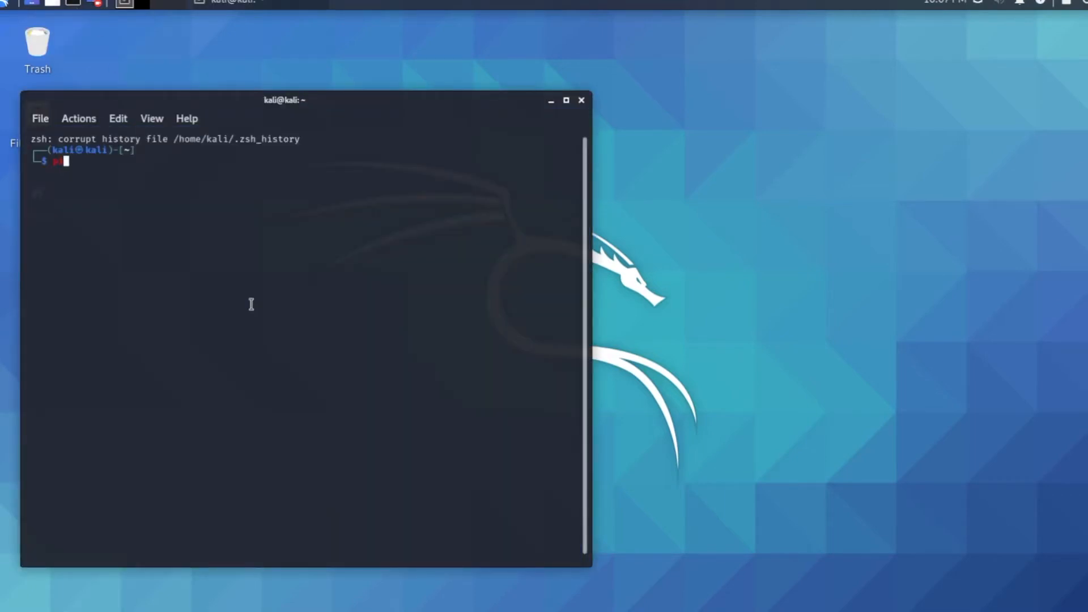
type("ping")
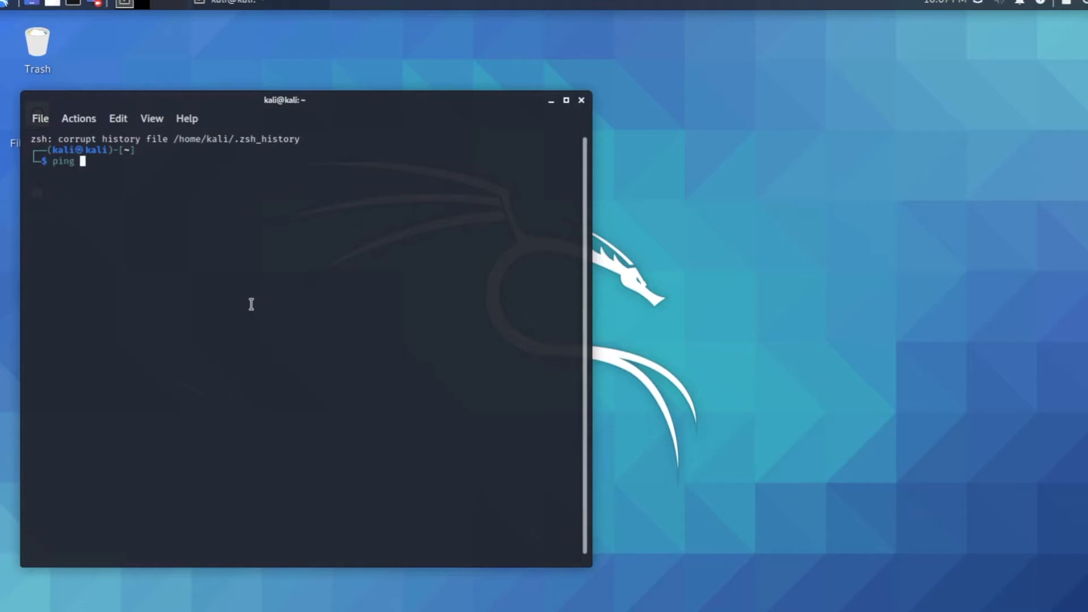
type("192.")
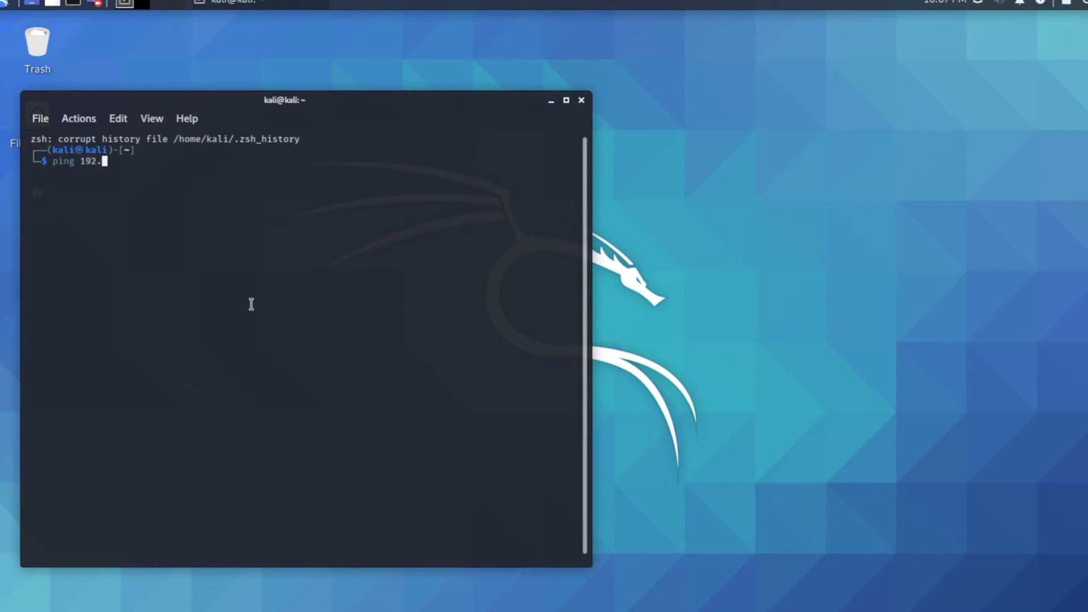
type("168")
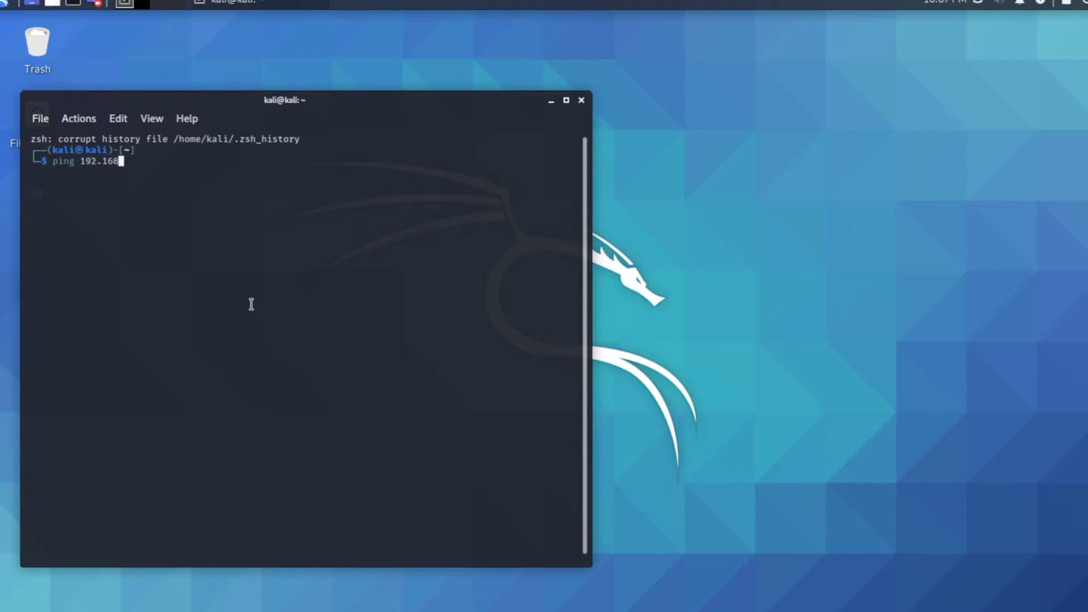
type(".19.")
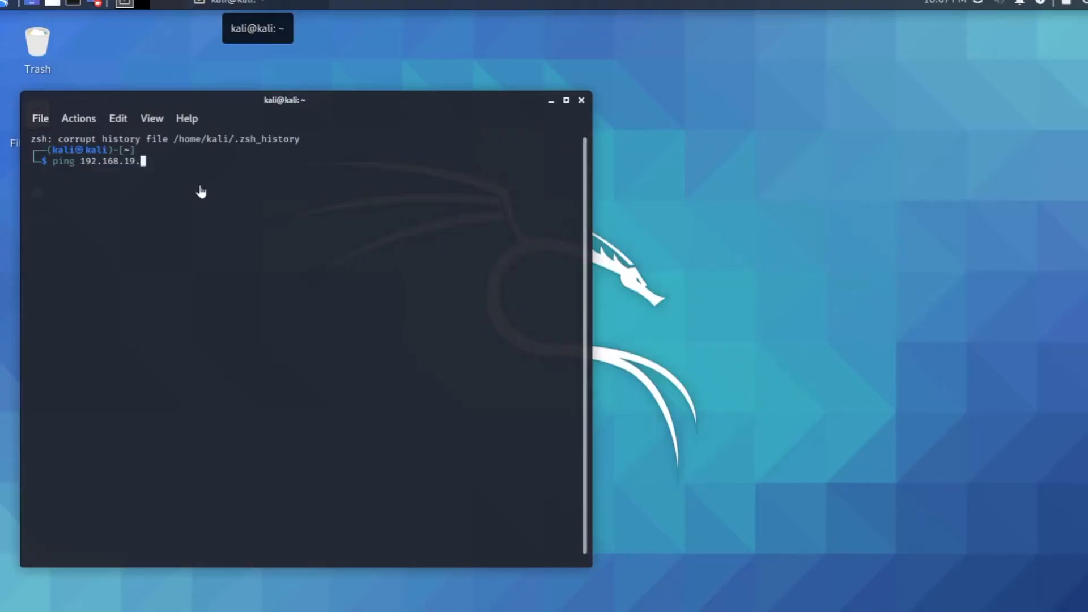
mouse_move(180, 189)
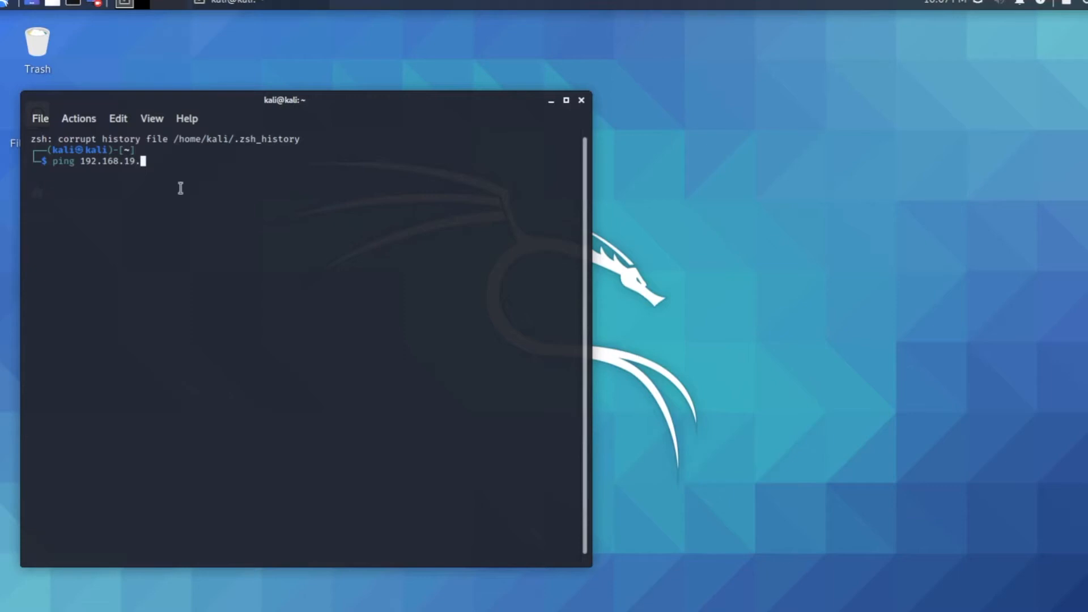
type("130")
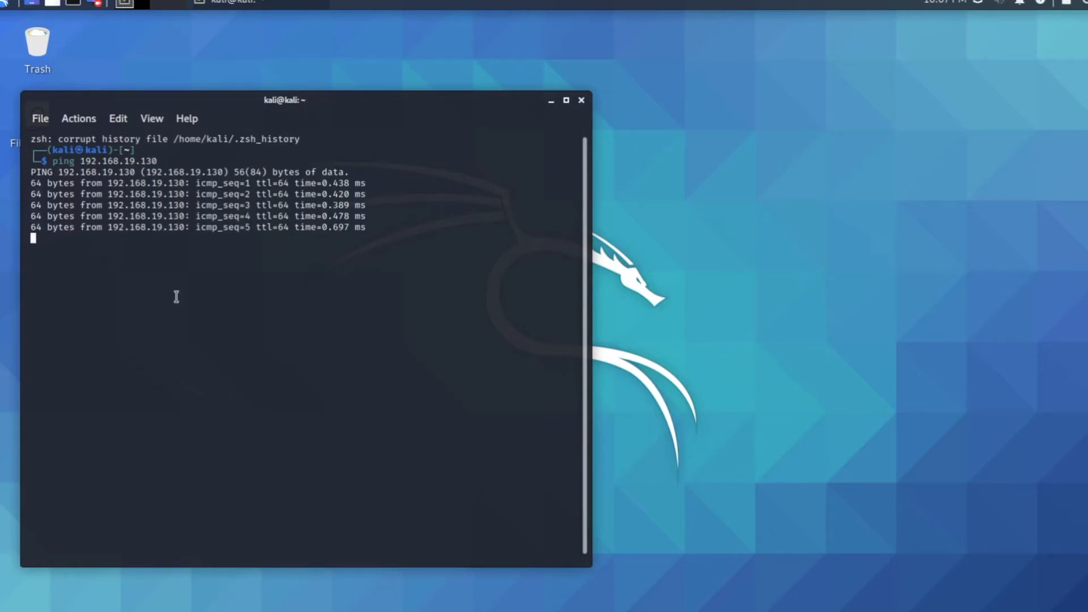
key("ctrl+z")
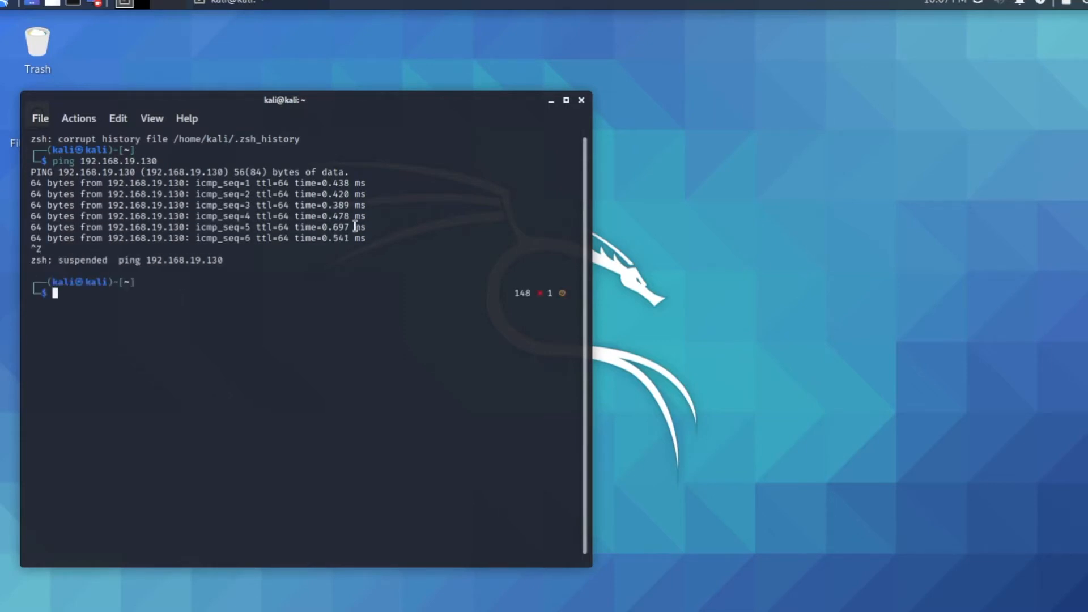
mouse_move(100, 346)
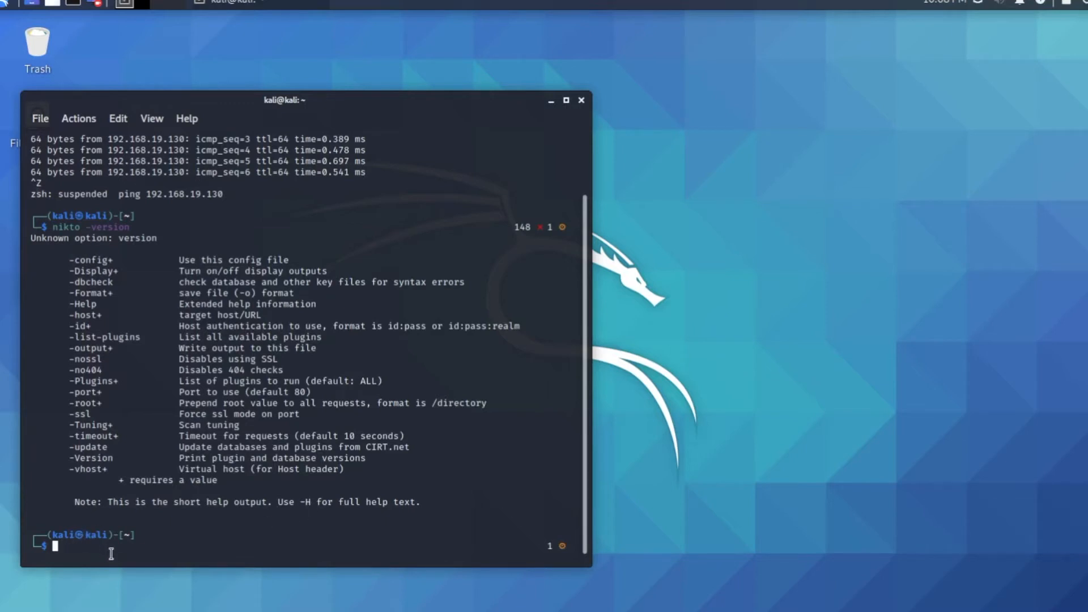
Check the Nikto version, then enter a nikto command targeting 192.168.19.130.
type("nikto -version")
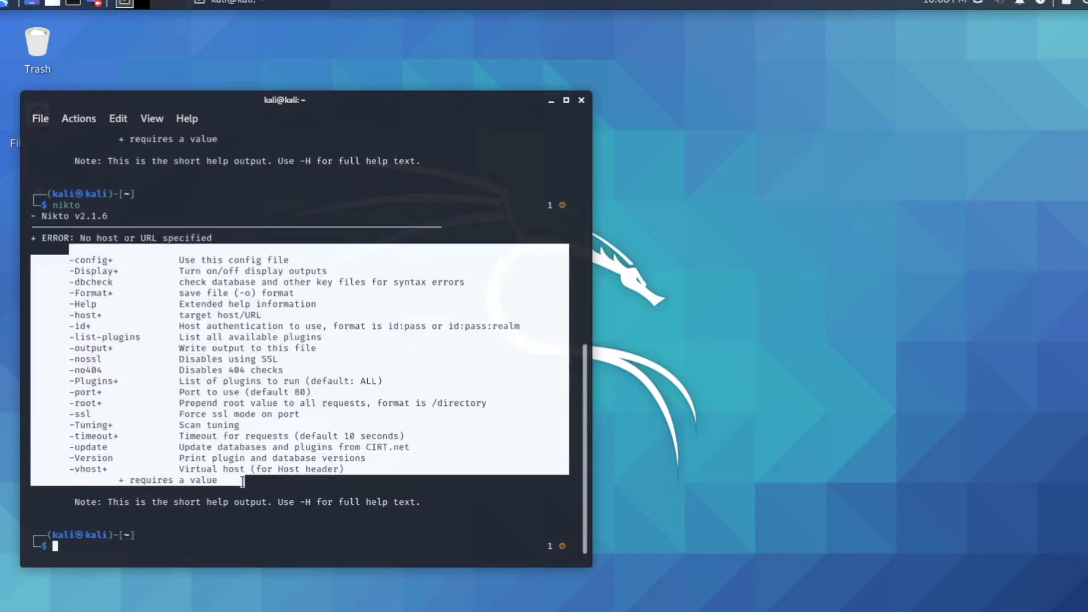
mouse_move(236, 547)
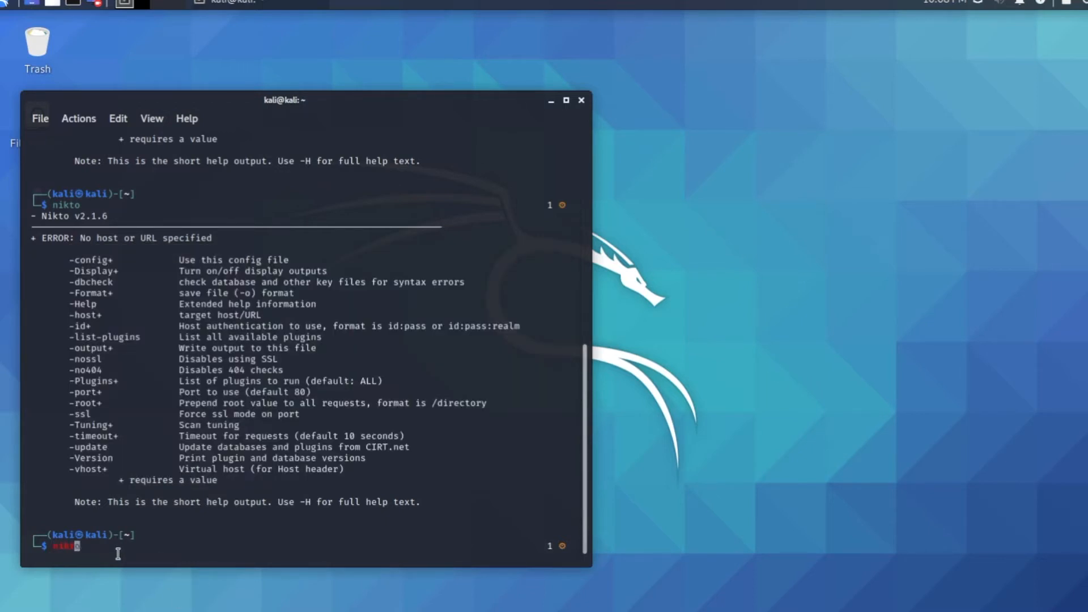
type("nikto")
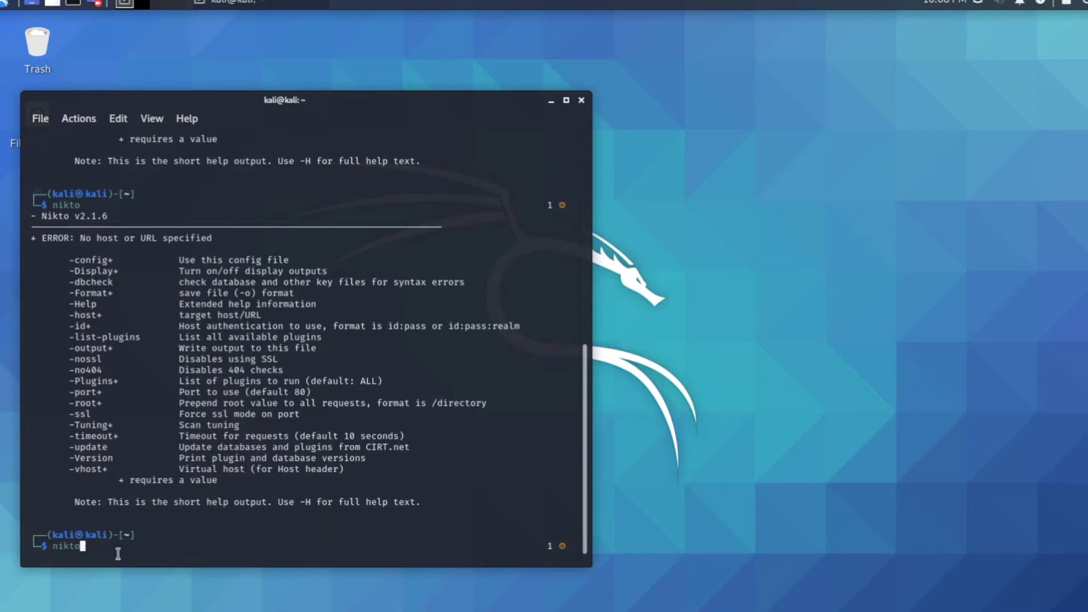
type("-Version")
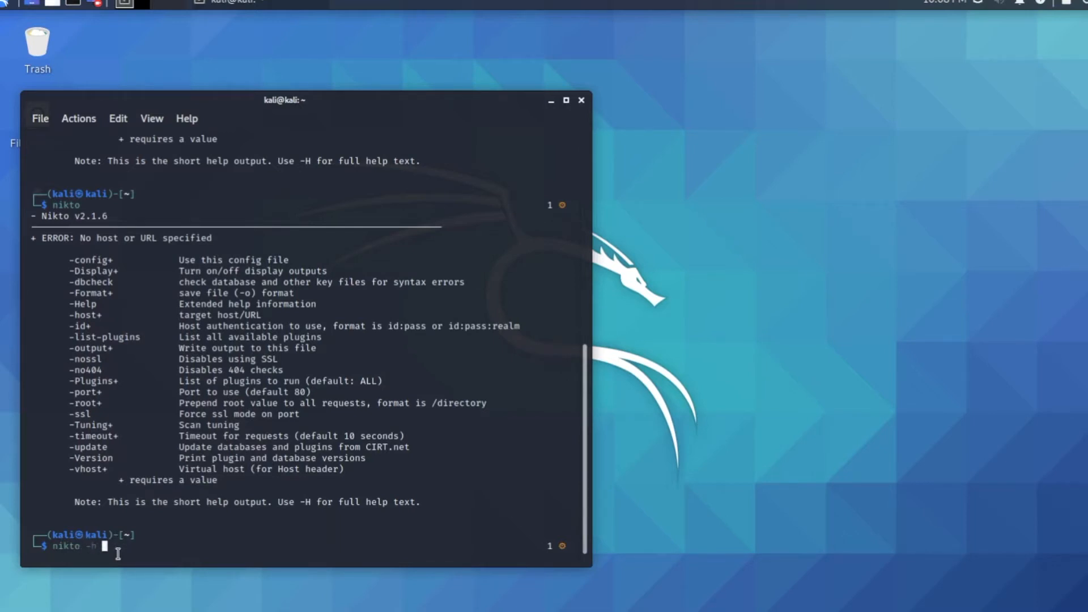
type("192")
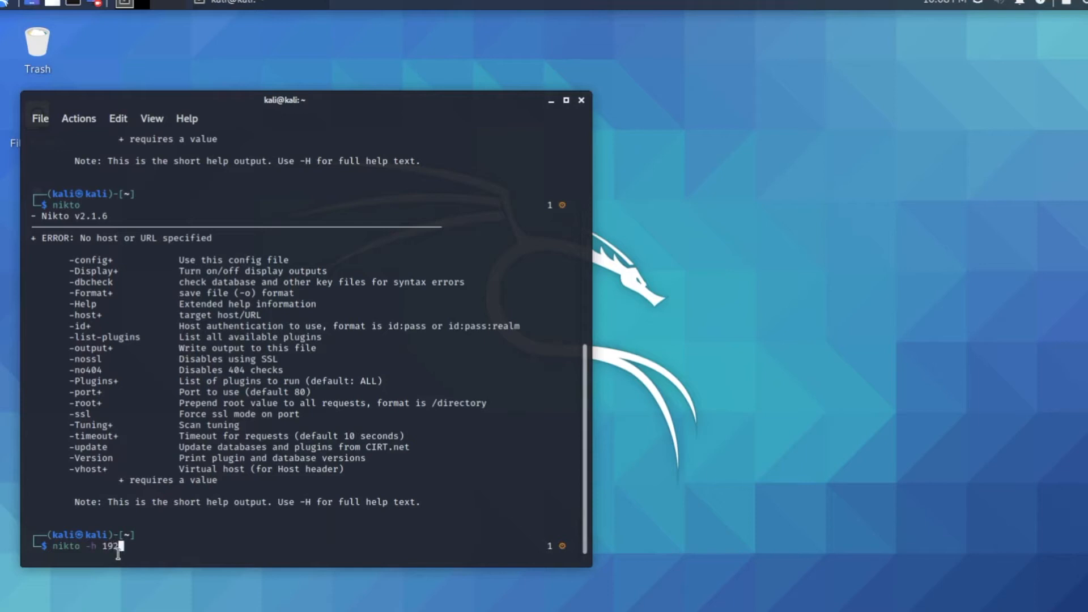
type(".168")
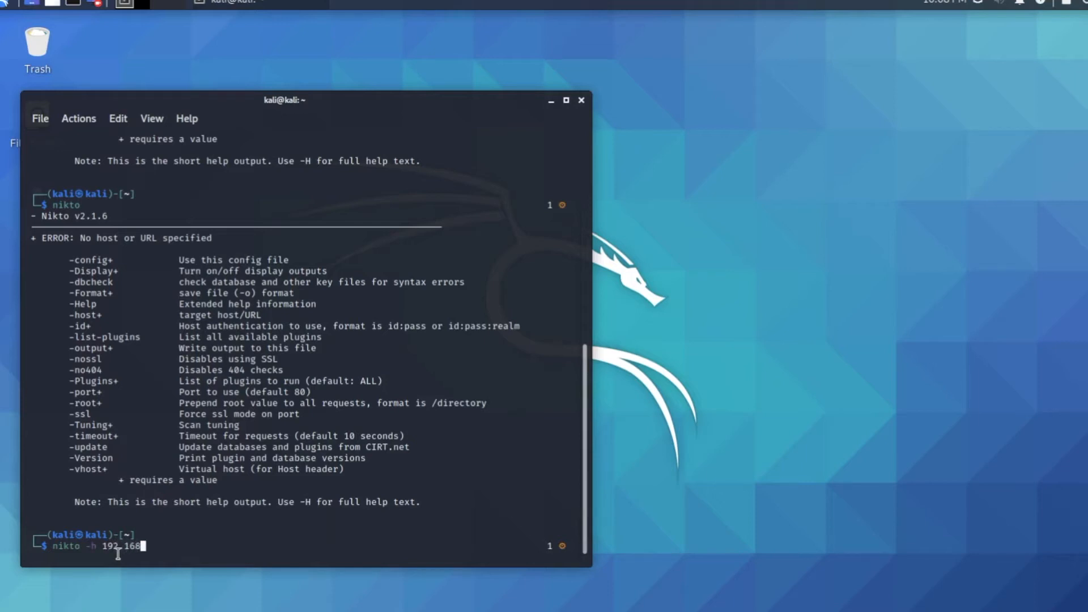
type(".")
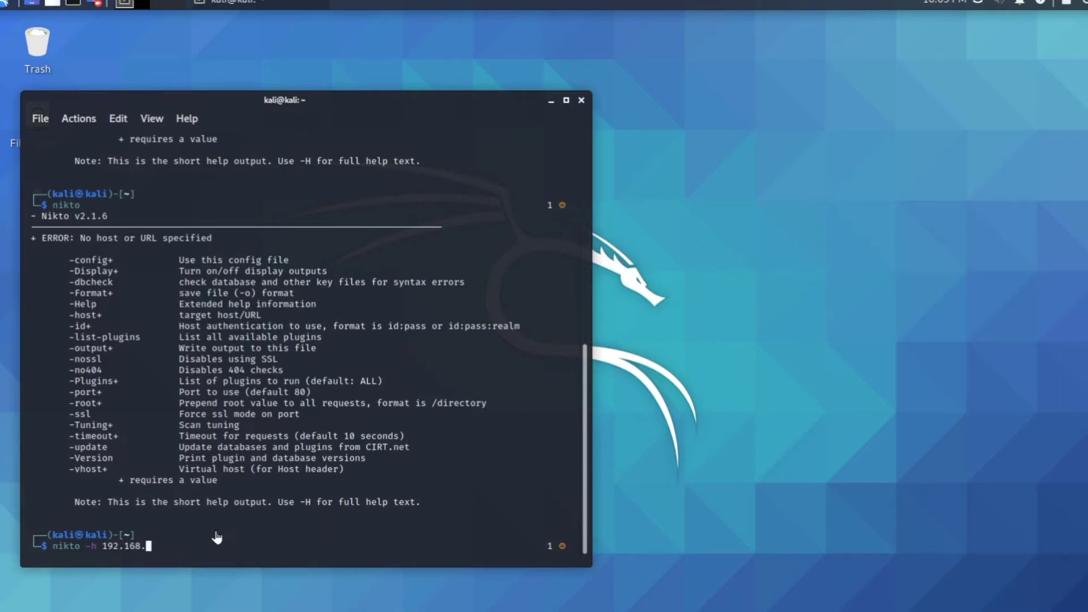
type("19")
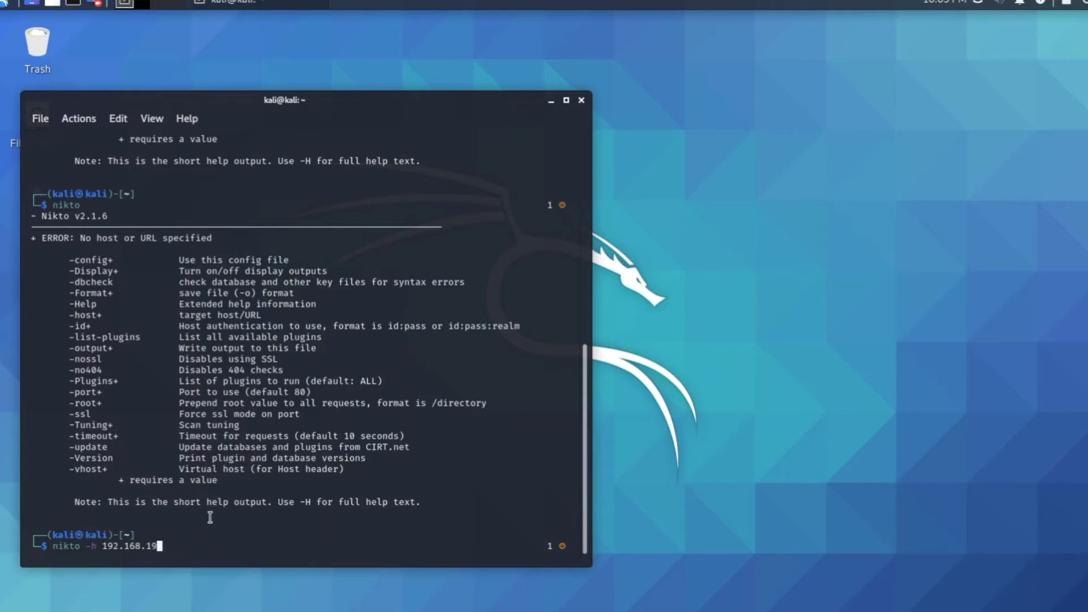
type("130")
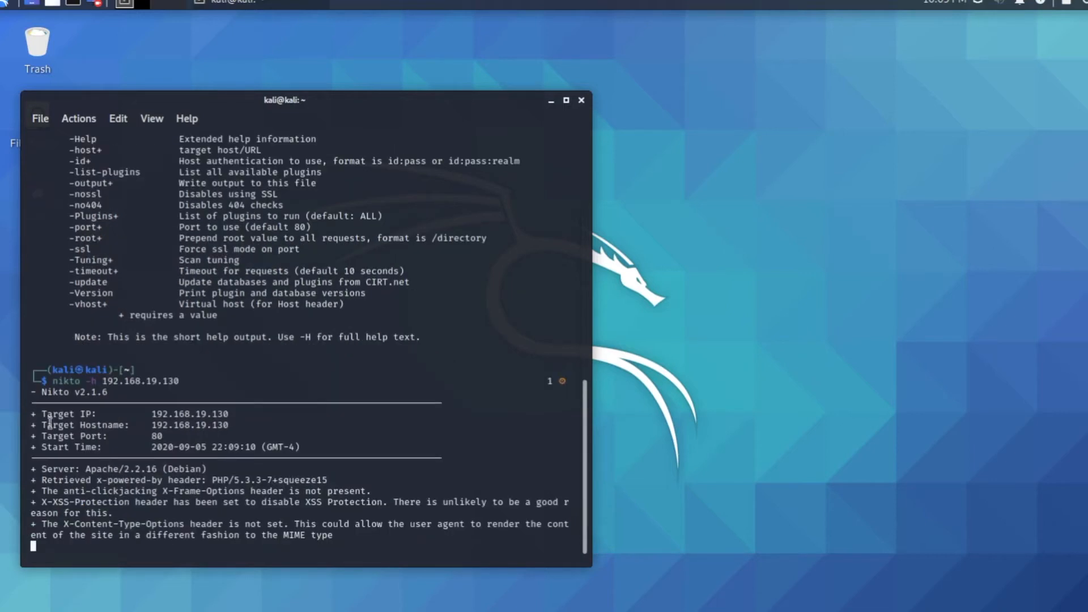
Scroll the Nikto output down to the End Time line reporting 21 items.
scroll("down", 3)
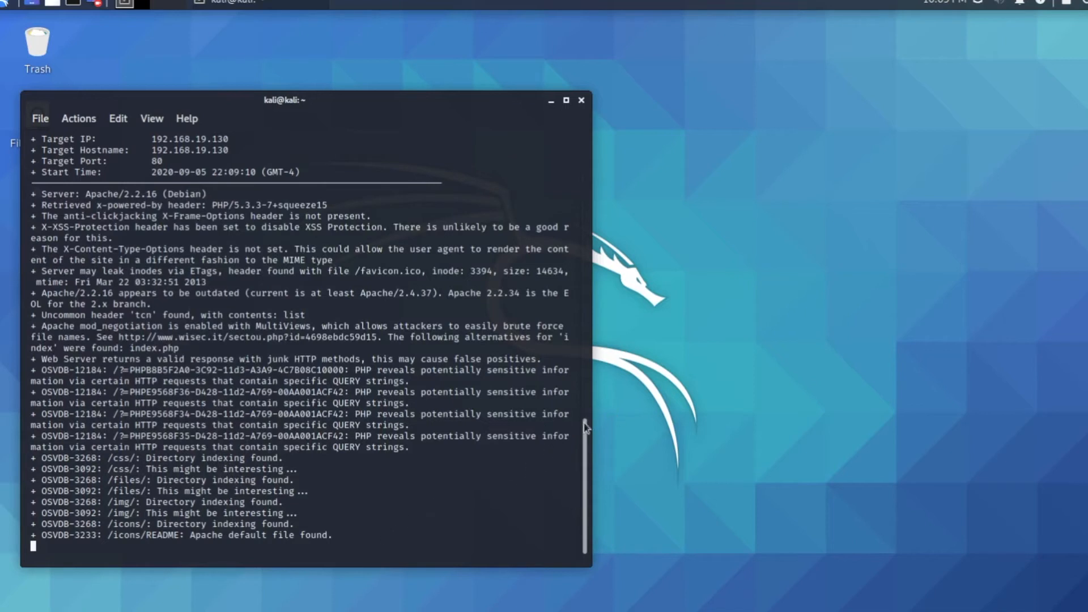
mouse_move(405, 500)
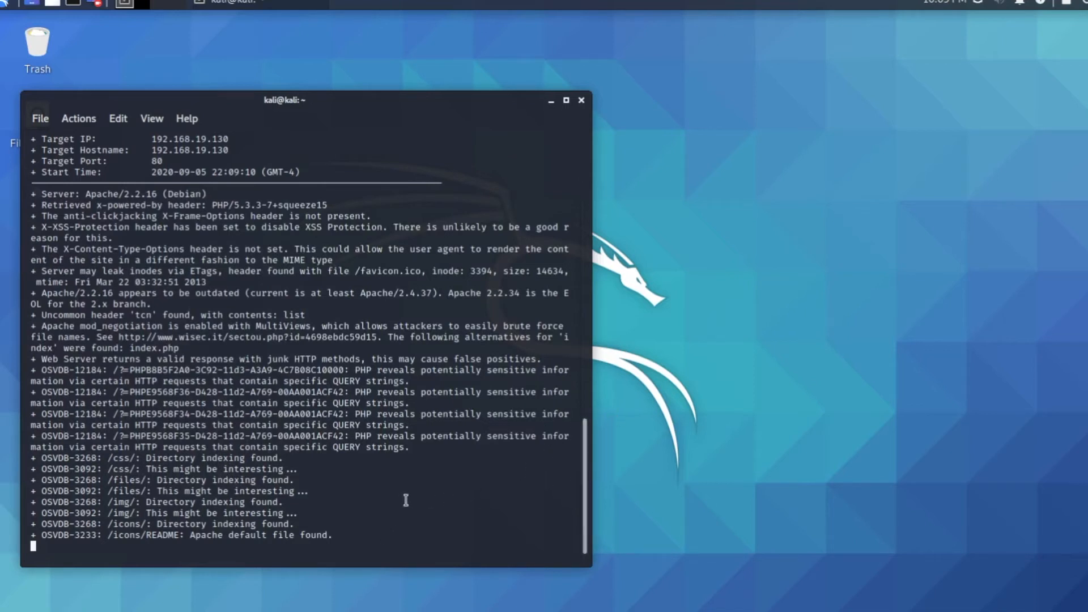
mouse_move(396, 501)
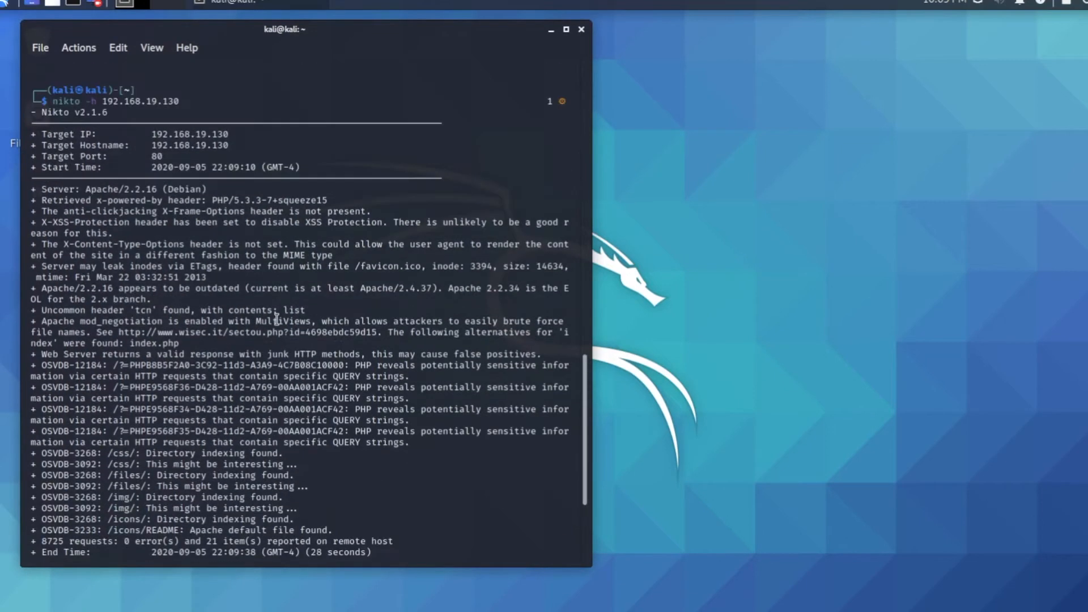
scroll("down", 3)
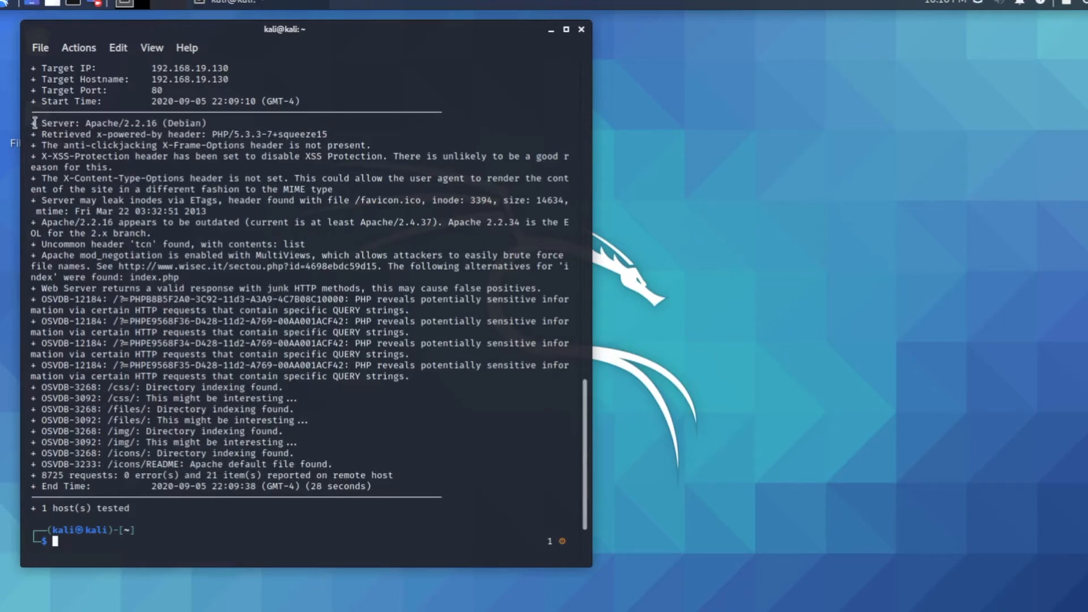
Select and copy the 'Server: Apache/2.2.16 (Debian)' line from the Nikto results.
double_click(118, 123)
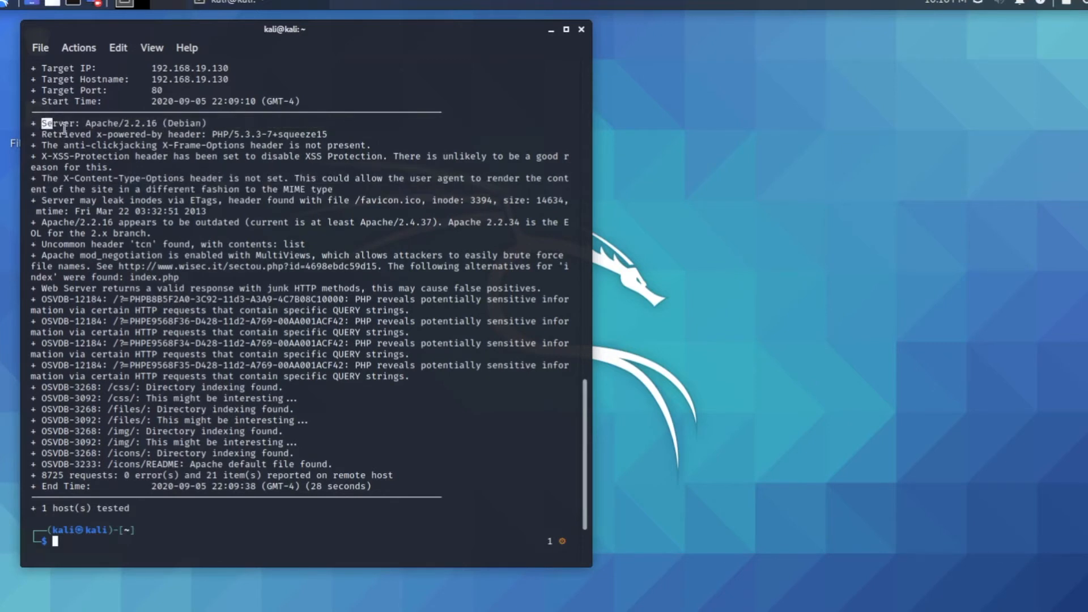
left_click_drag(43, 123, 211, 124)
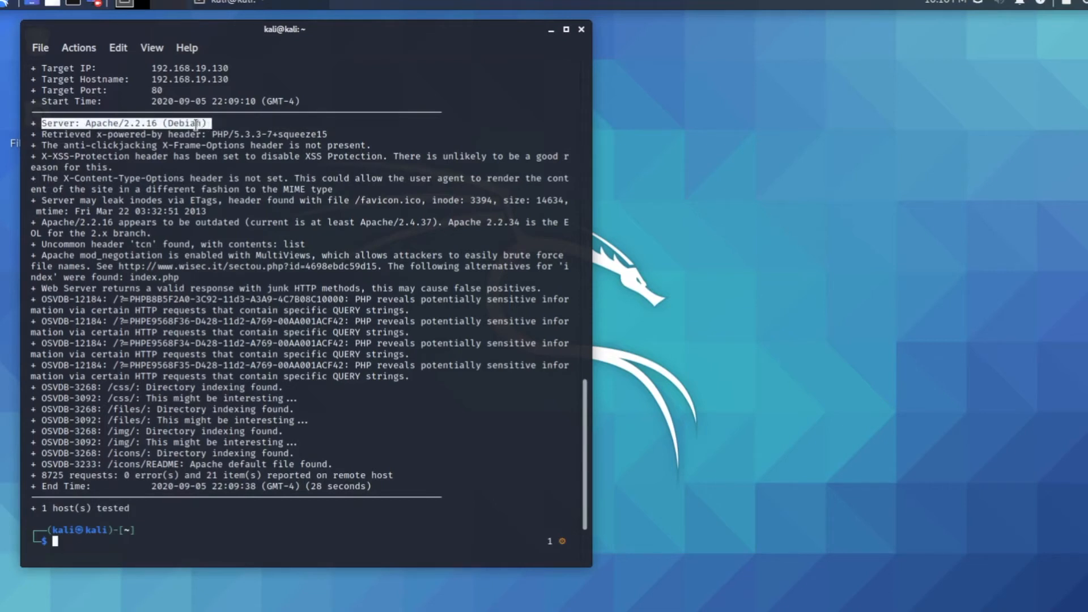
right_click(138, 132)
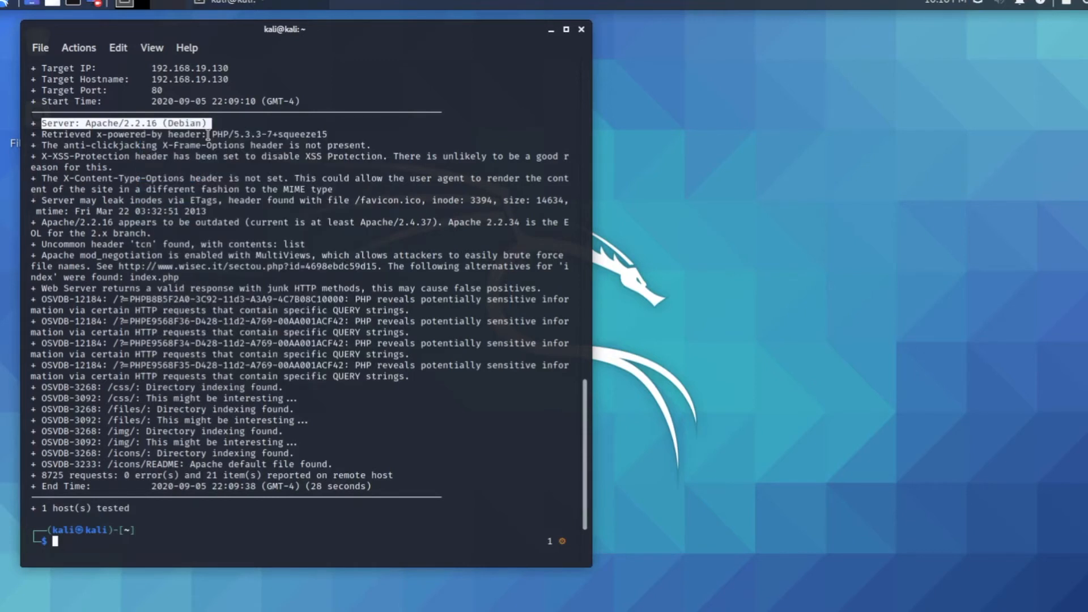
left_click(14, 4)
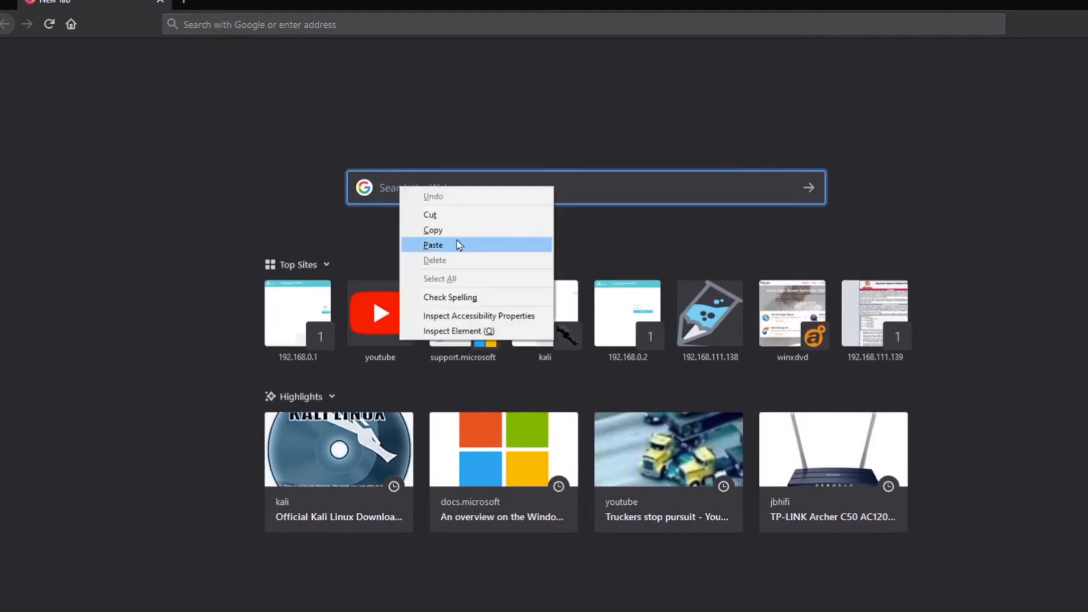
Paste the Apache/2.2.16 banner into Google and open the CVE Details Apache 2.2.16 page.
left_click(432, 244)
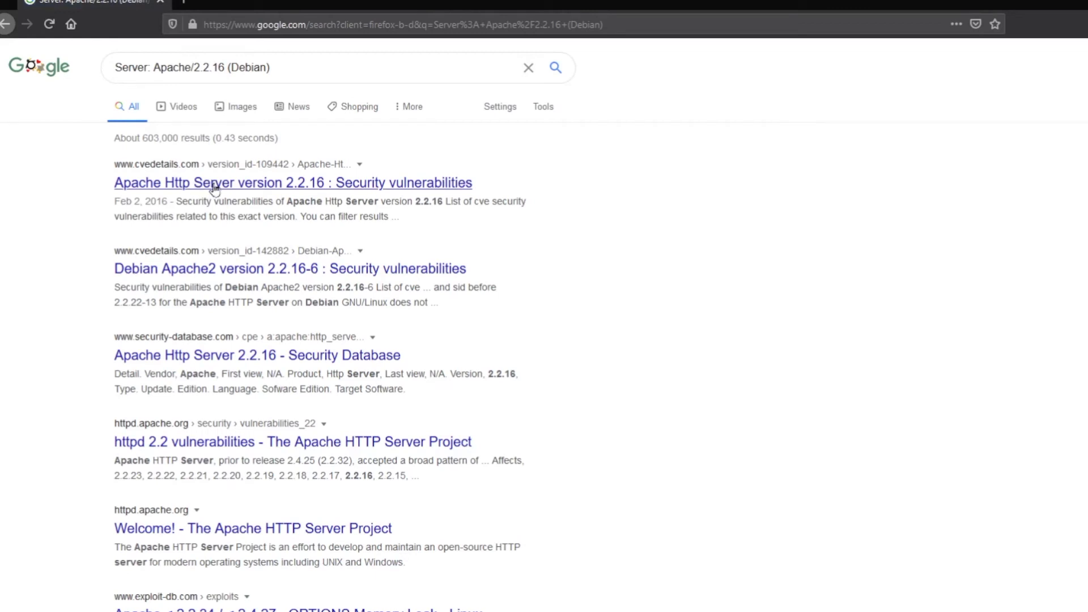
left_click(292, 182)
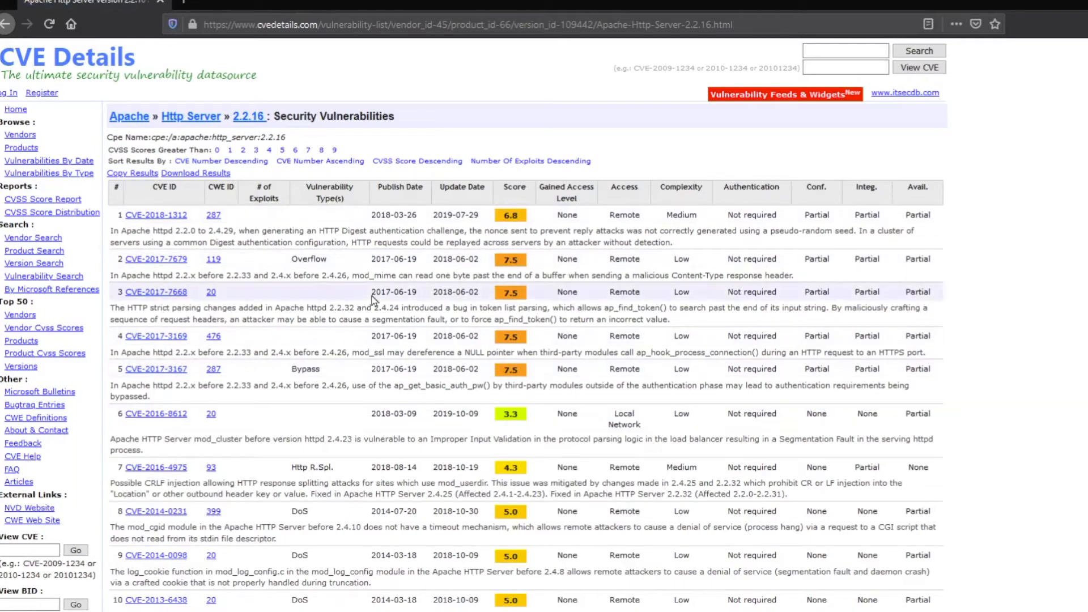
scroll("down", 3)
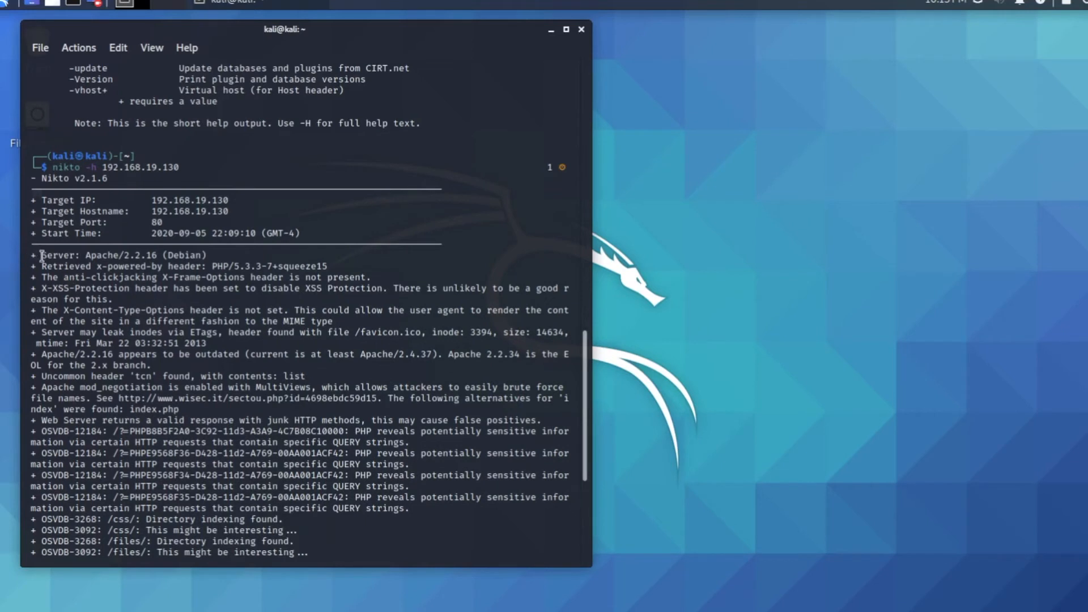
Select the x-powered-by PHP/5.3.3-7+squeeze15 header line in the terminal.
double_click(55, 266)
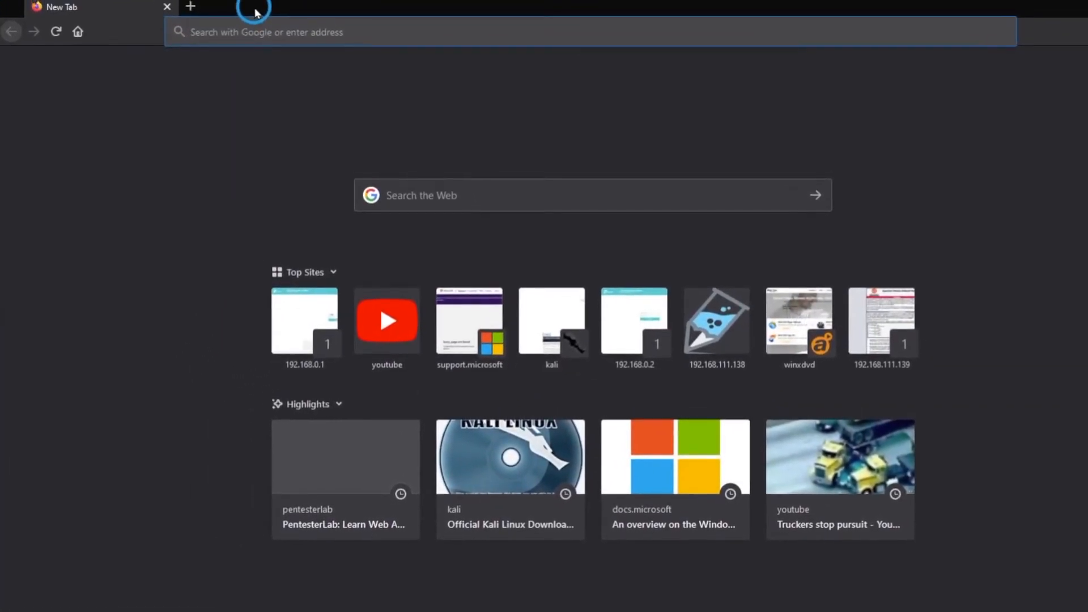
Google the pasted PHP/5.3.3-7+squeeze15 header and open CVE Details for PHP 5.3.3.
right_click(430, 195)
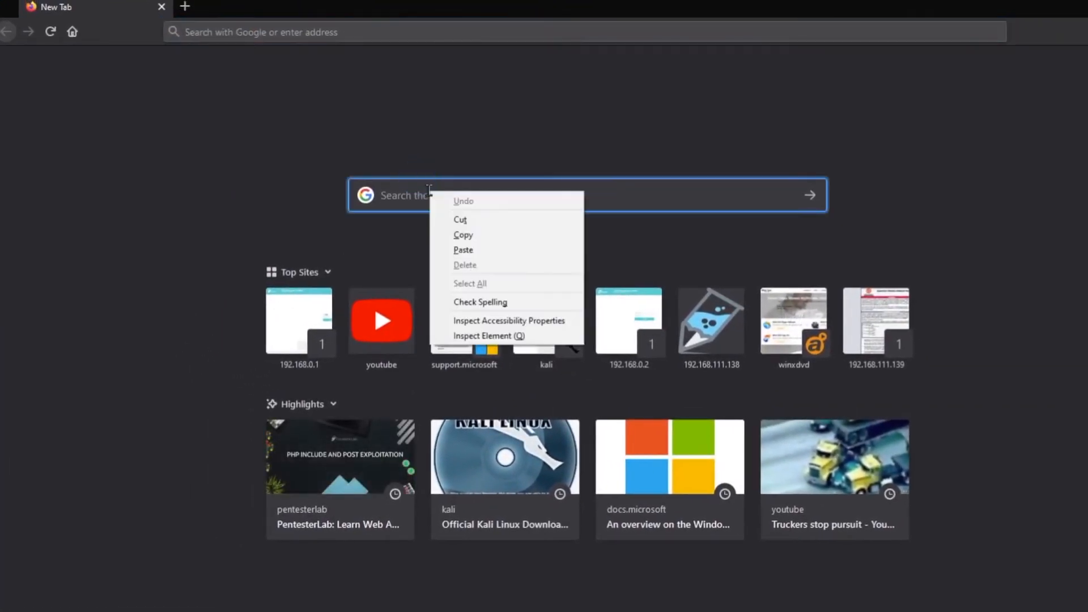
left_click(462, 249)
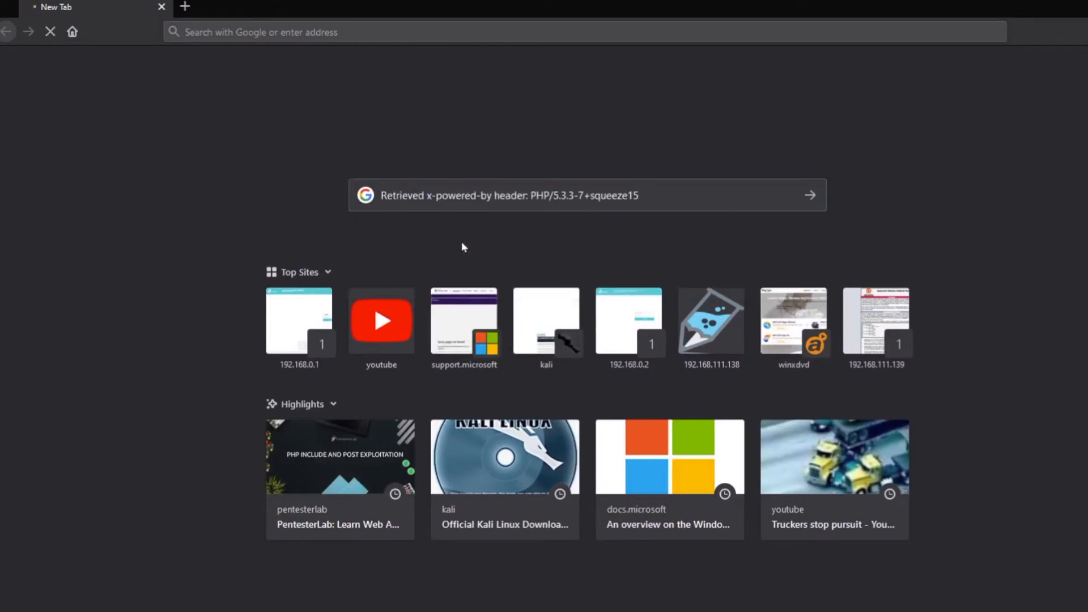
left_click(810, 195)
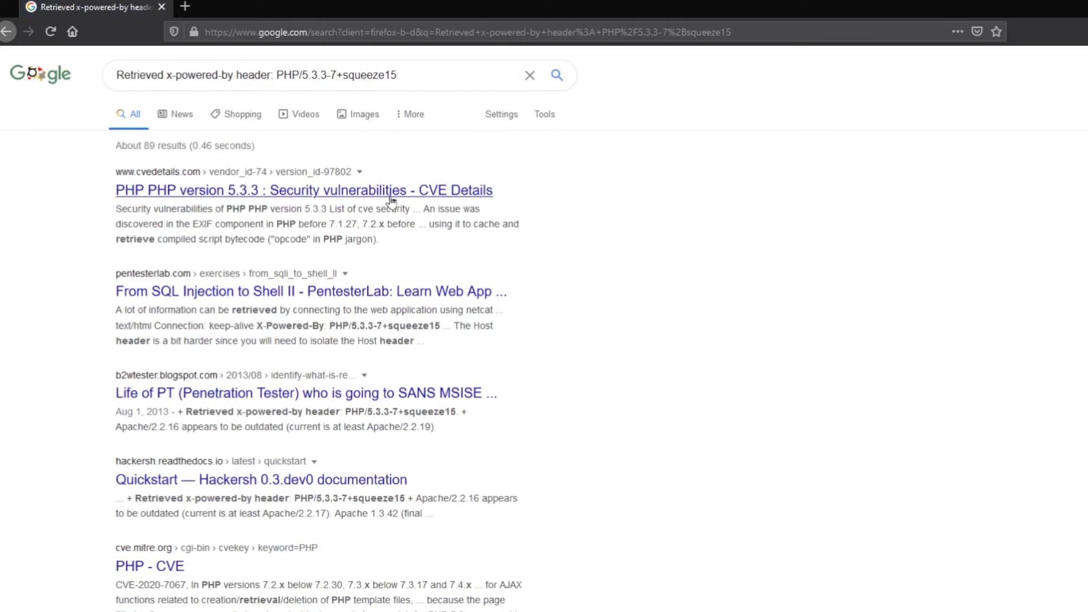
left_click(303, 190)
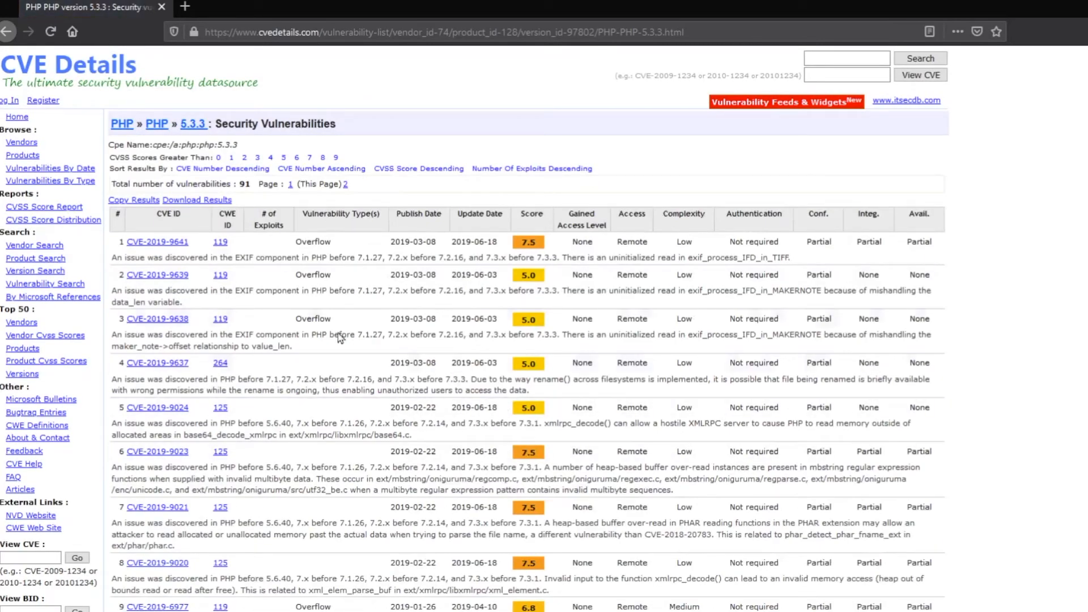
mouse_move(558, 408)
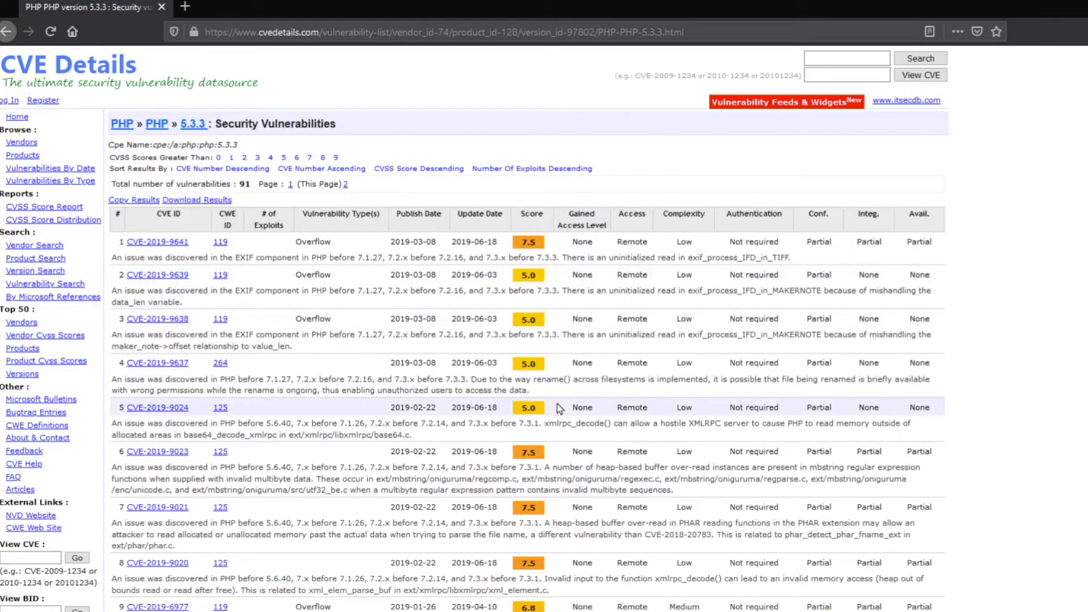
mouse_move(387, 350)
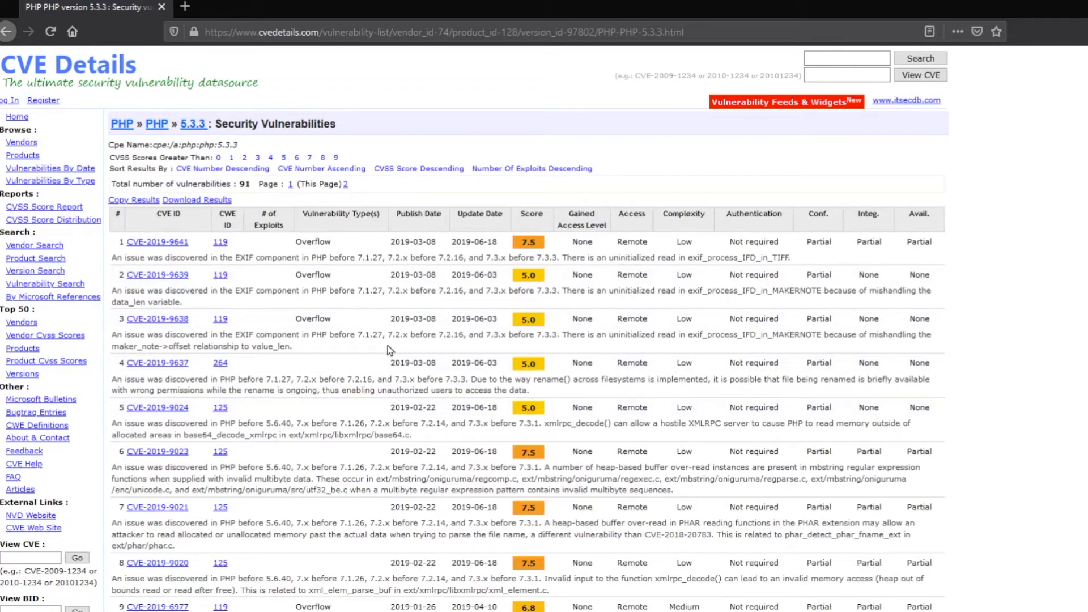
mouse_move(307, 355)
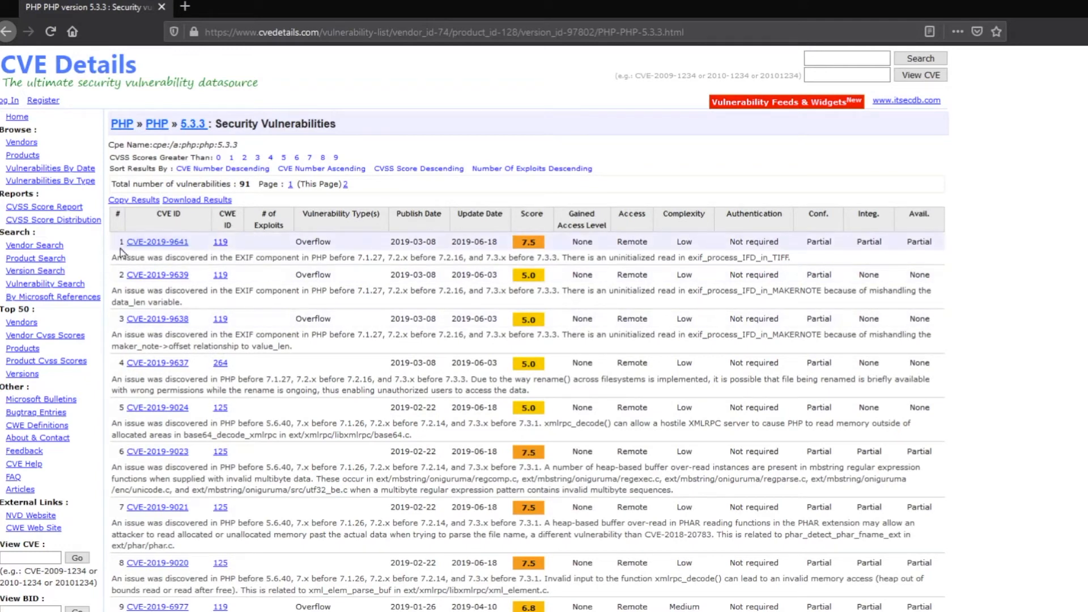
mouse_move(271, 269)
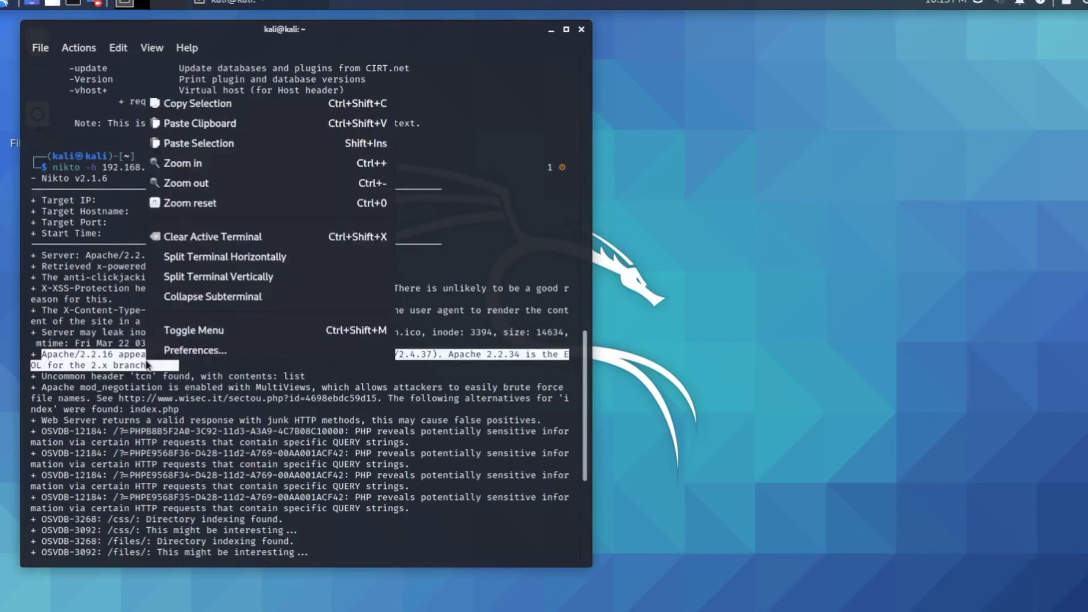
Search Google in a new tab for Nikto's 'Apache/2.2.16 appears to be outdated' warning.
left_click(330, 548)
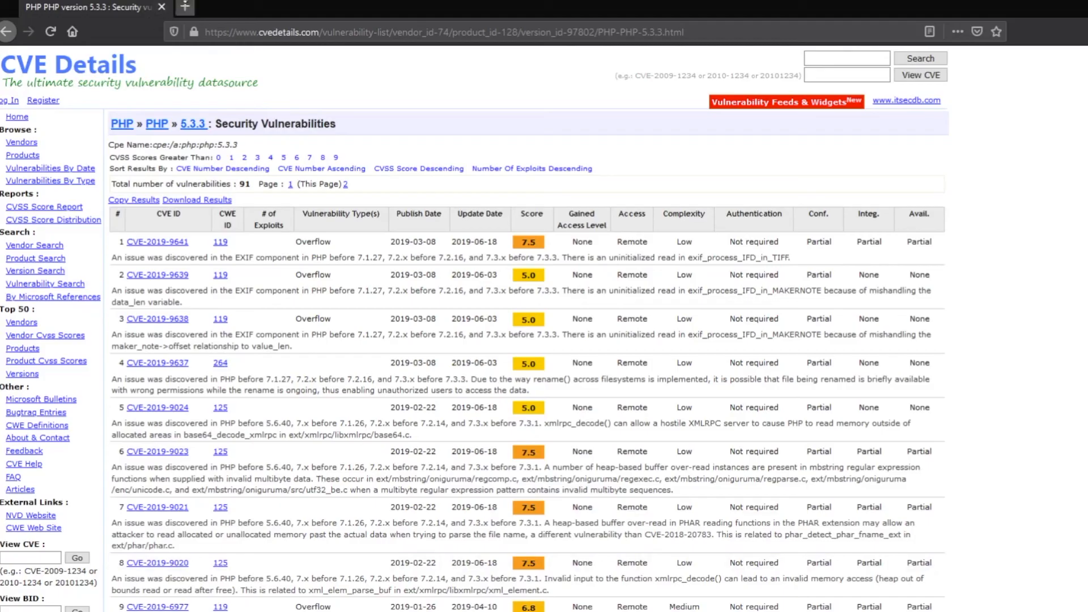
left_click(339, 7)
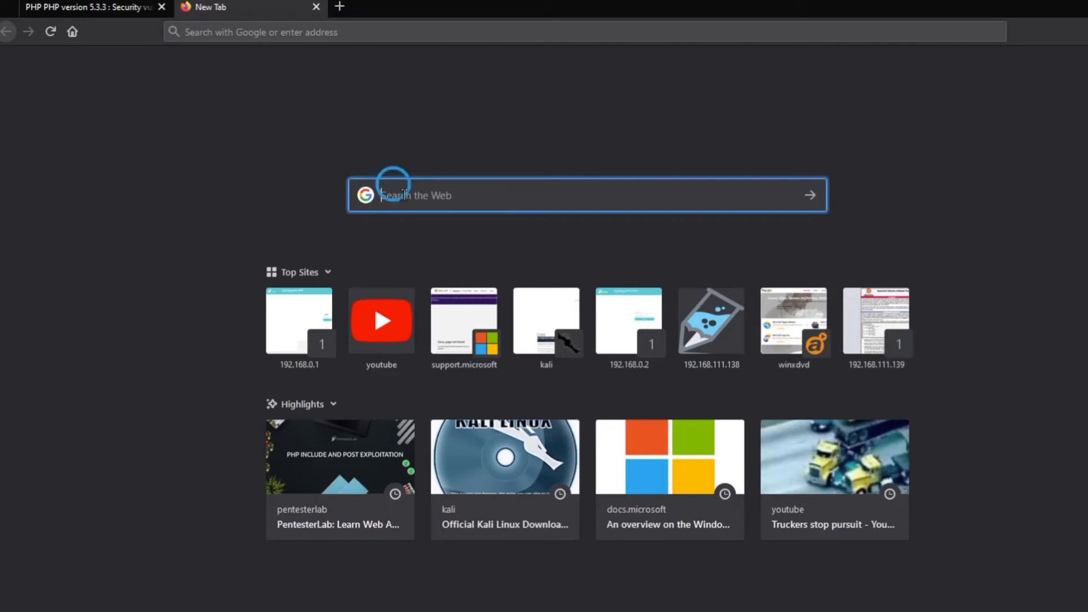
type("Apache/2.2.16 appears to be outdated (current is at least Apache/2.4.37). Apache 2.2.34 is the EOL for the 2.x branch.")
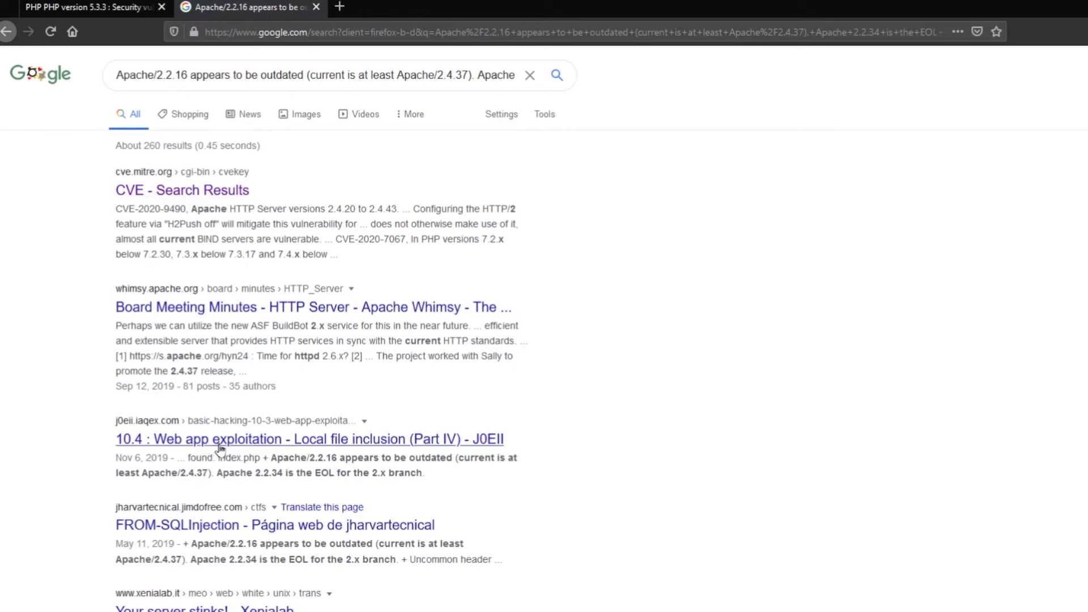
mouse_move(243, 555)
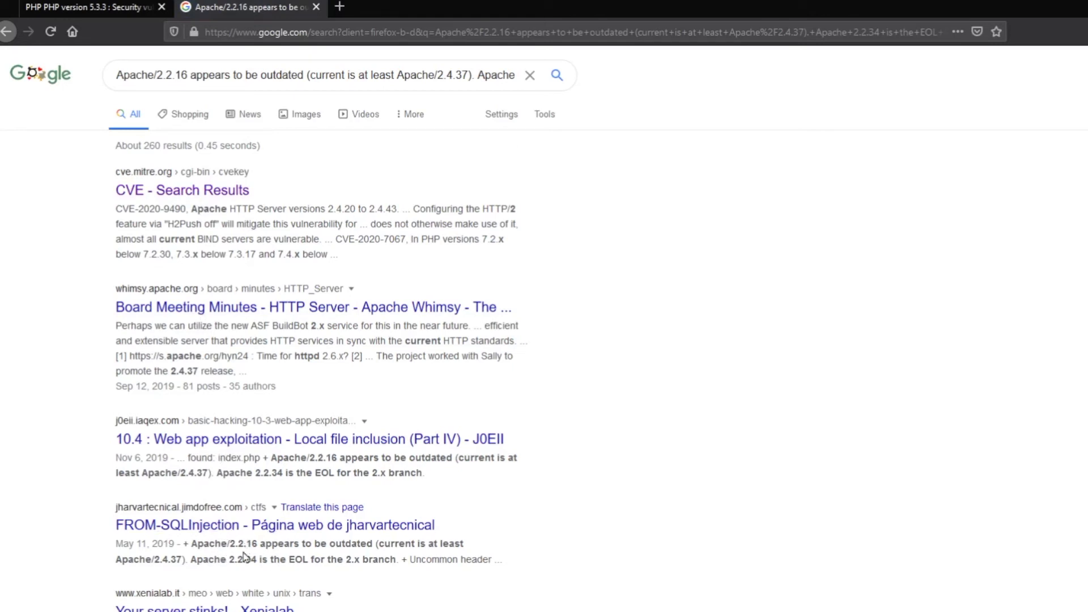
mouse_move(177, 111)
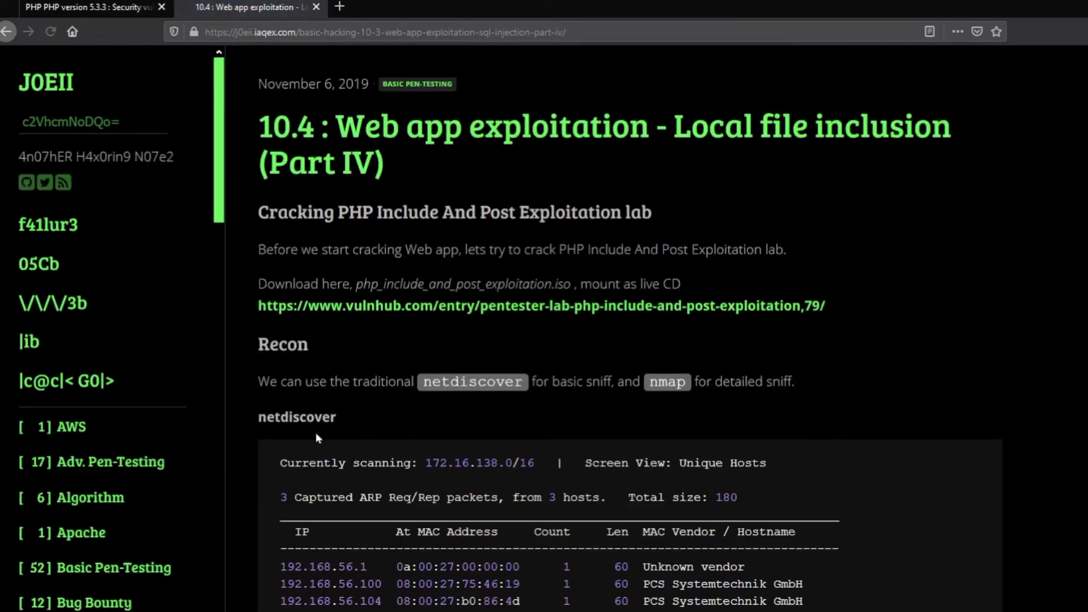
Scroll the J0EII article past nmap to its Nikto output, then return to the Kali VM.
scroll("down", 3)
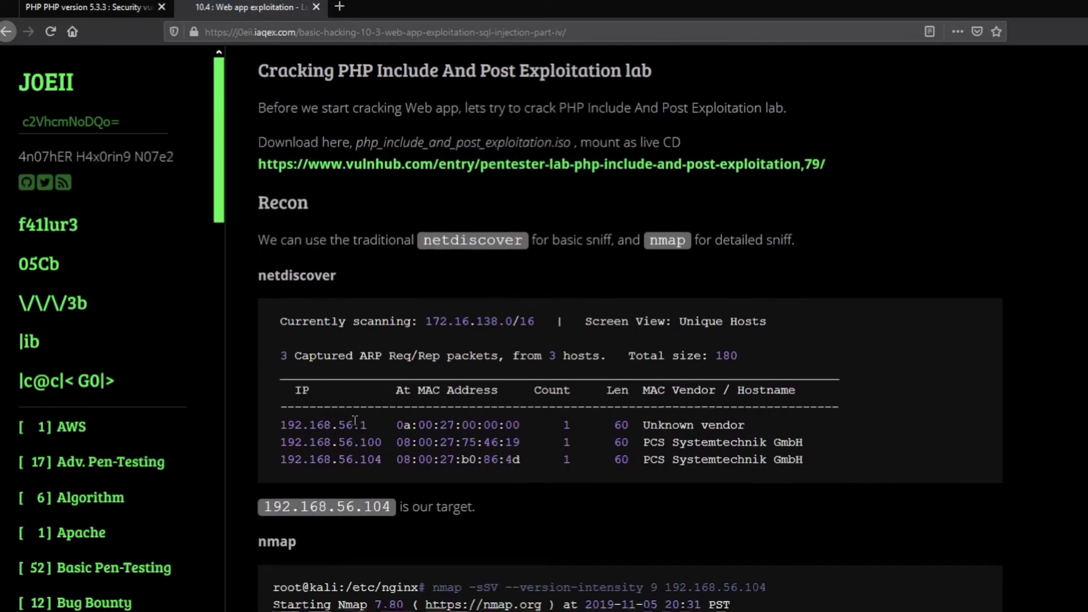
scroll("down", 3)
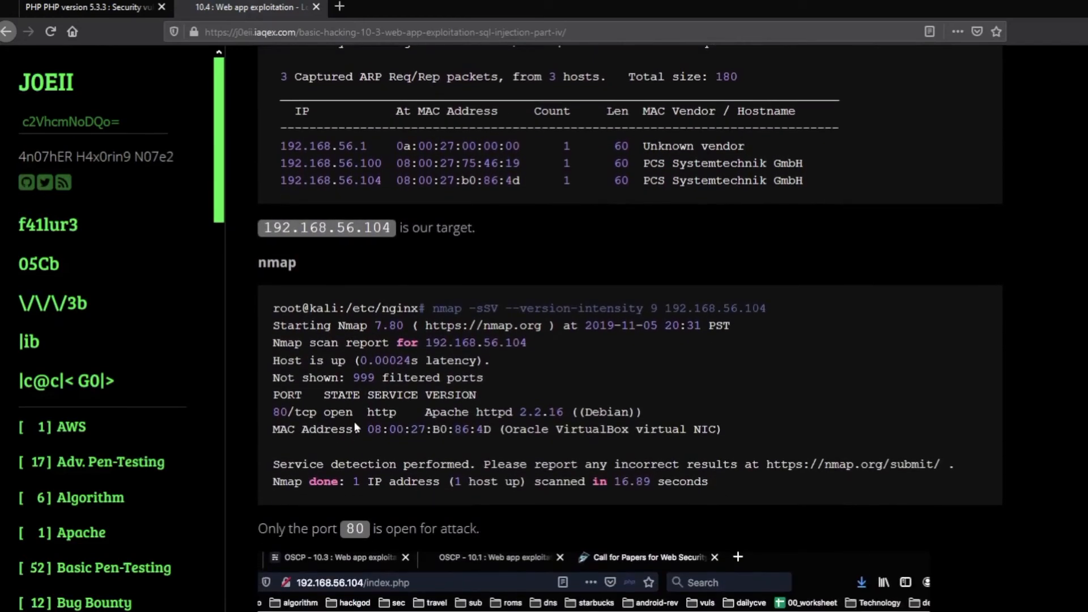
scroll("down", 3)
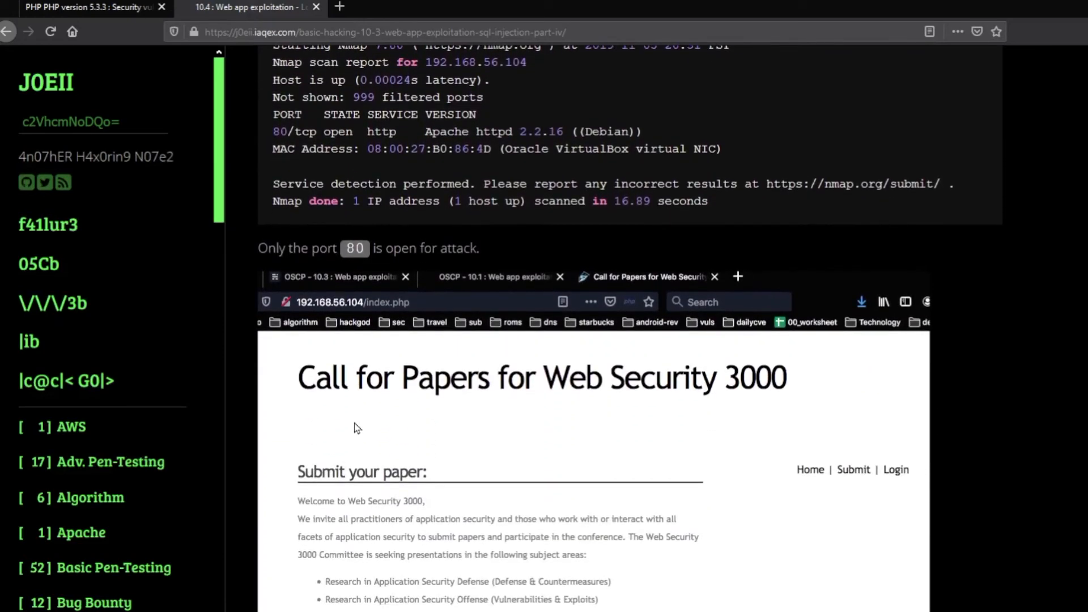
scroll("down", 3)
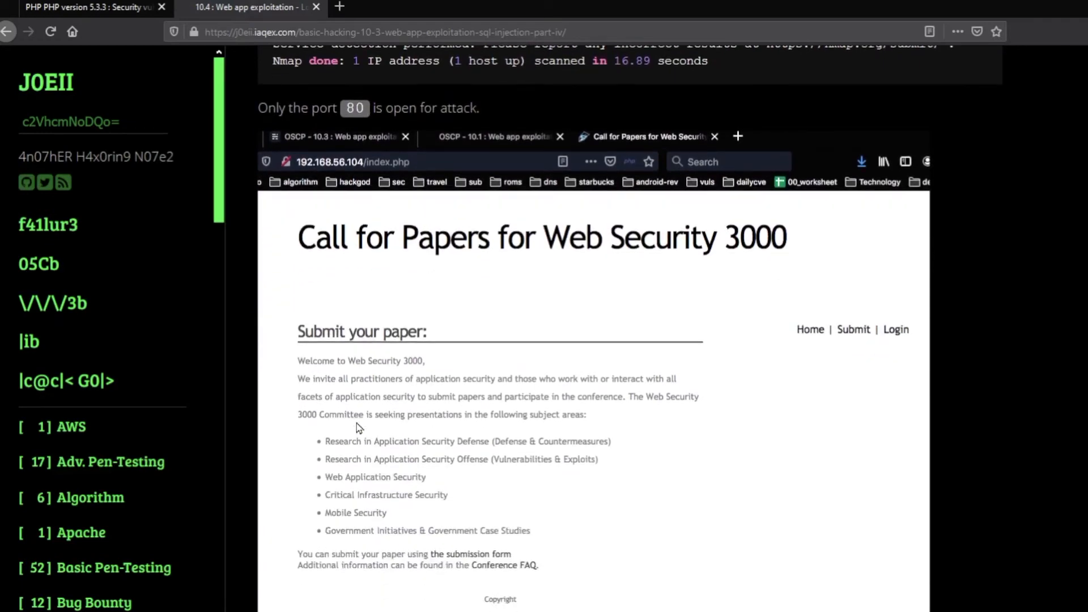
scroll("down", 3)
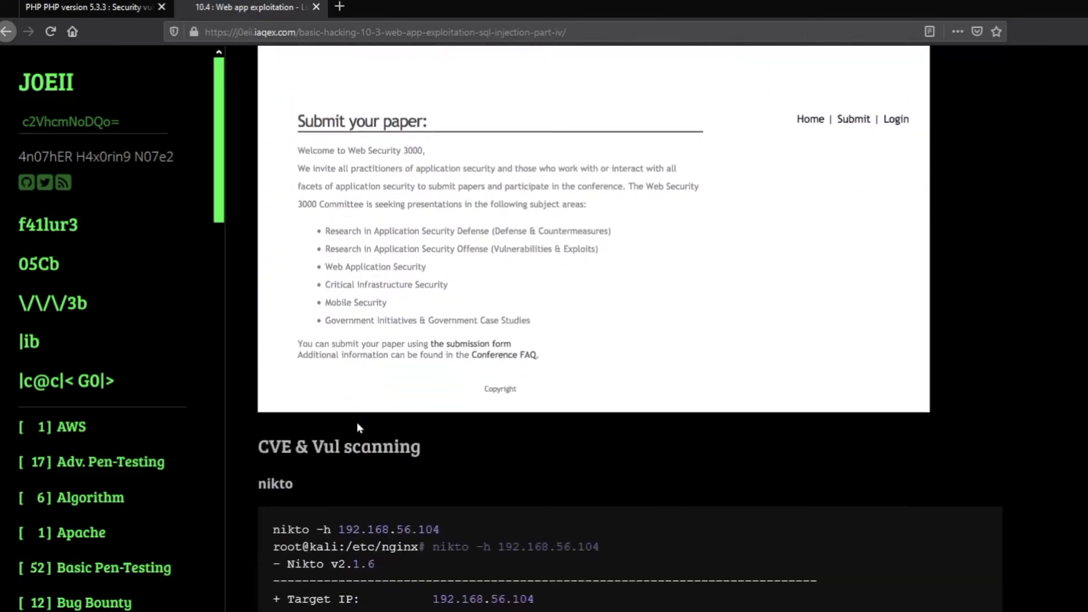
scroll("down", 3)
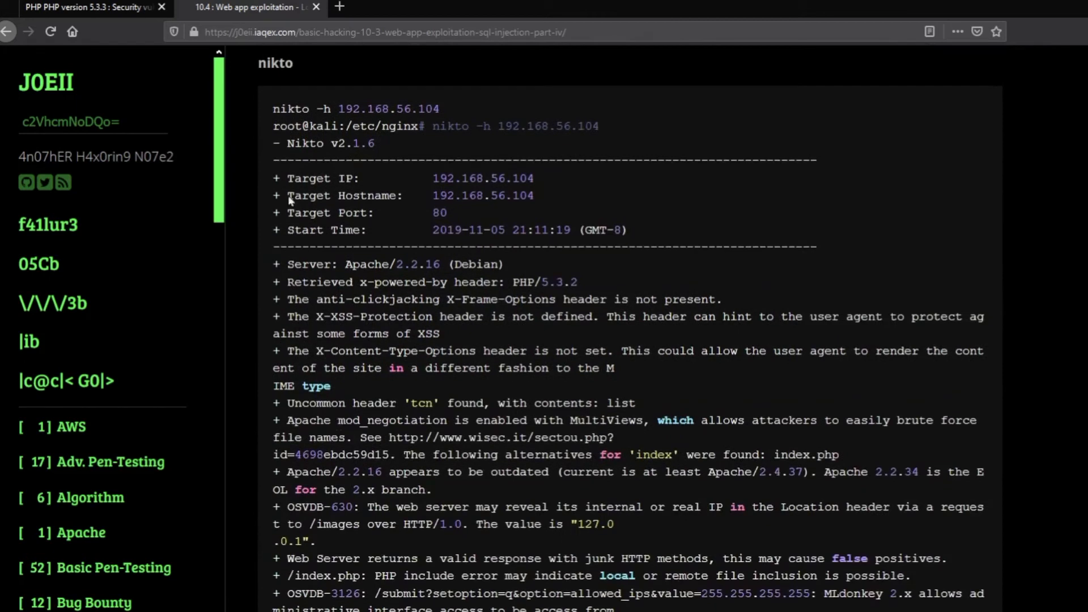
mouse_move(521, 392)
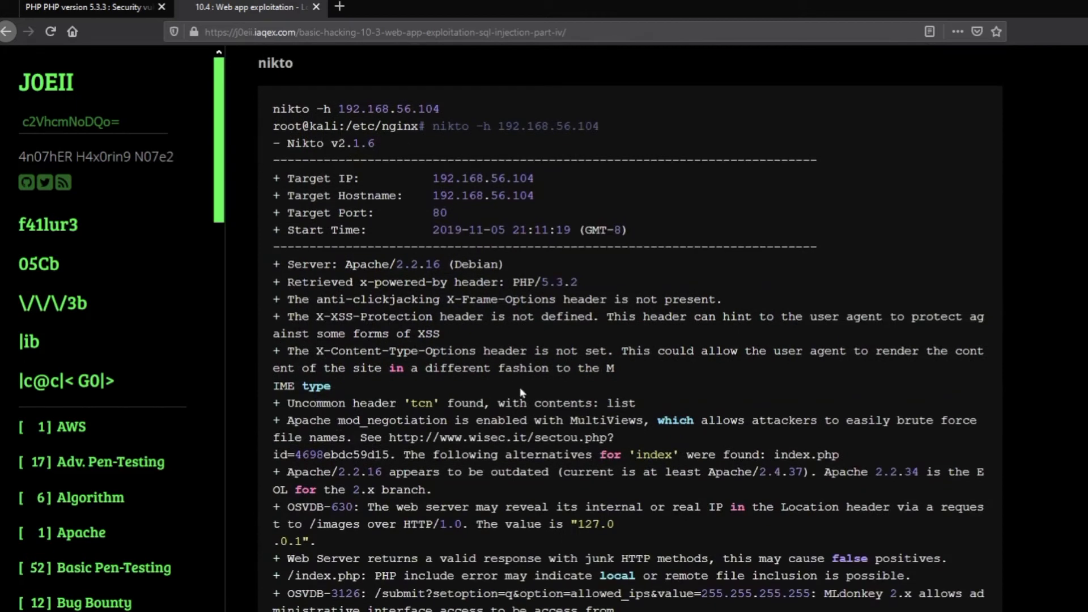
mouse_move(506, 403)
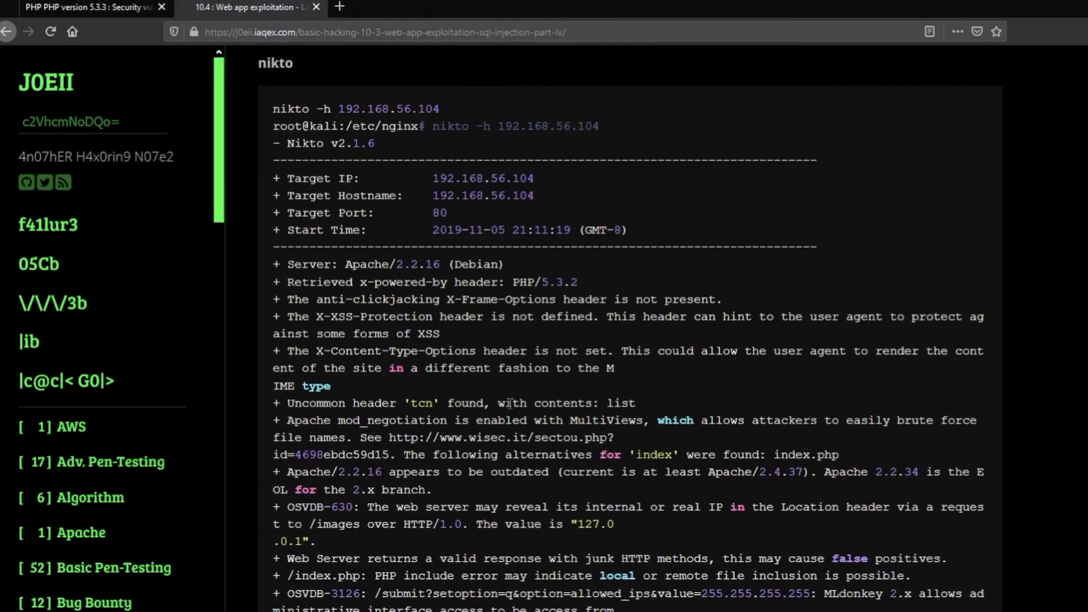
double_click(377, 264)
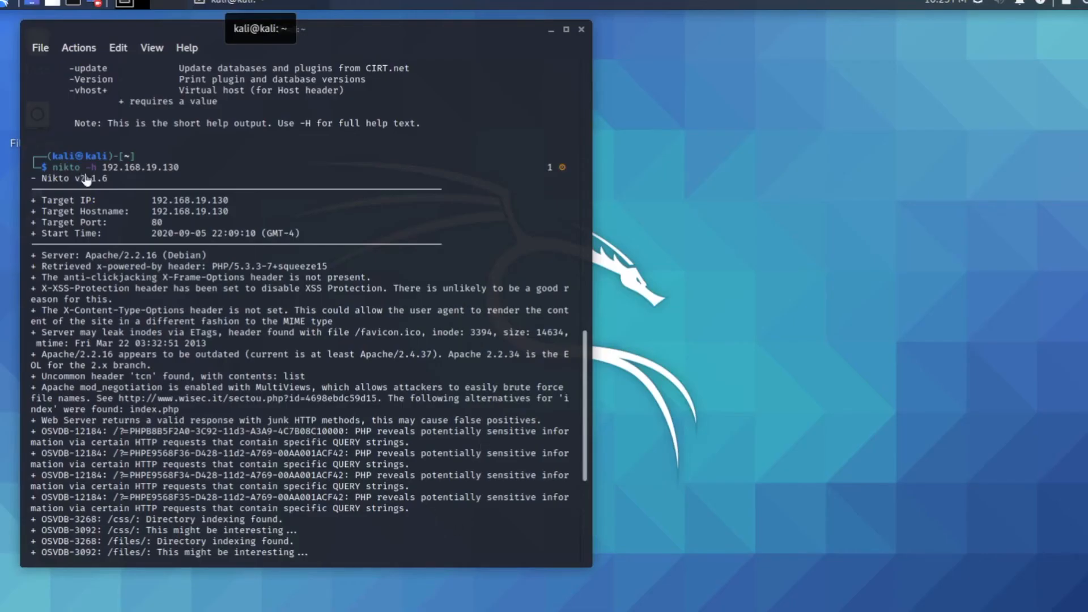
mouse_move(95, 195)
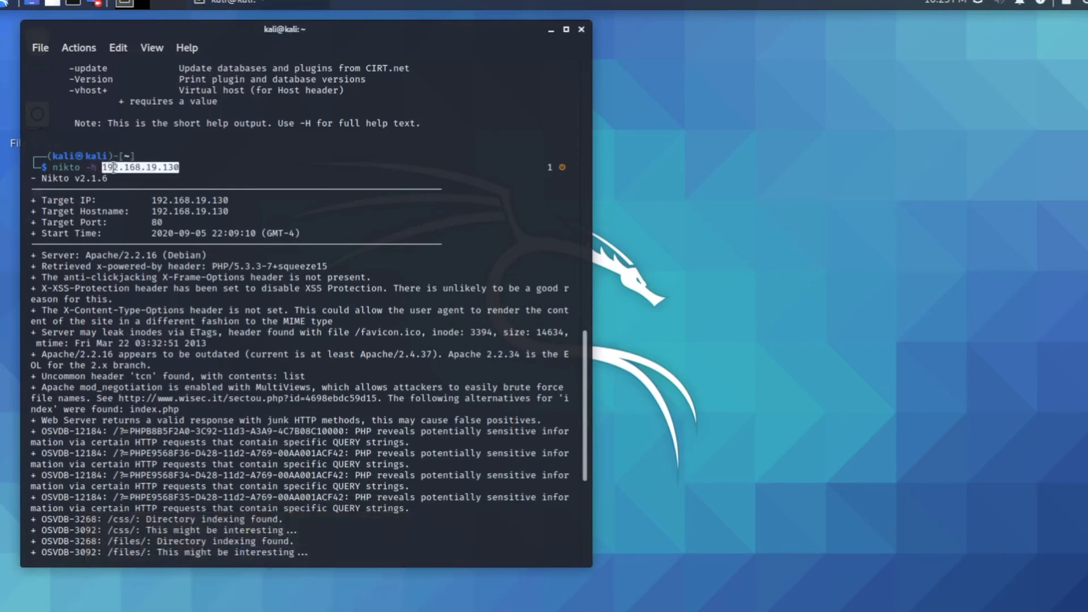
Copy the target IP 192.168.19.130 from the Nikto scan output.
right_click(118, 172)
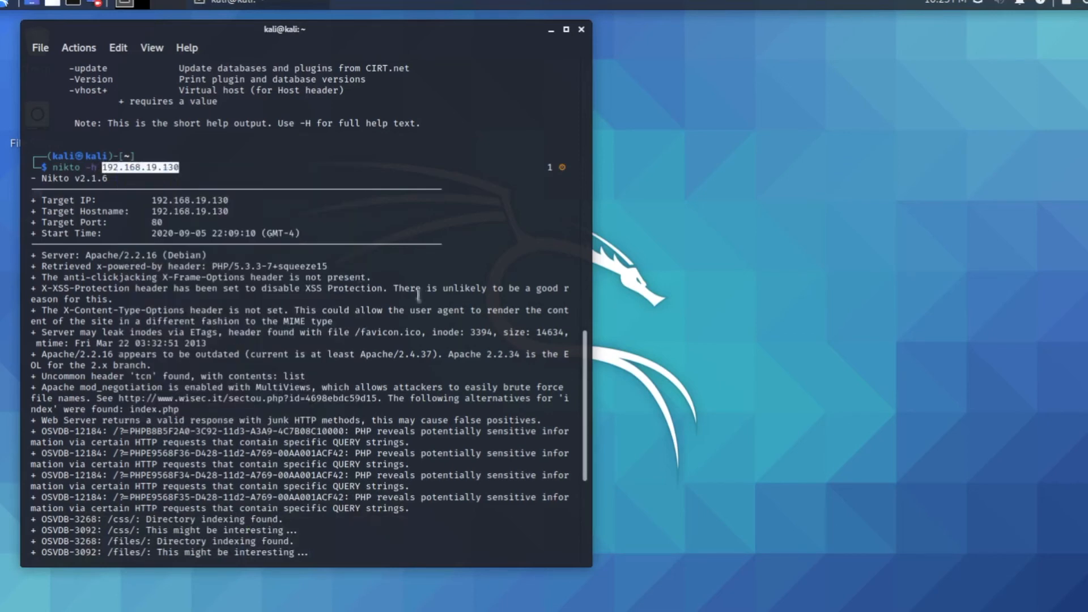
left_click(9, 3)
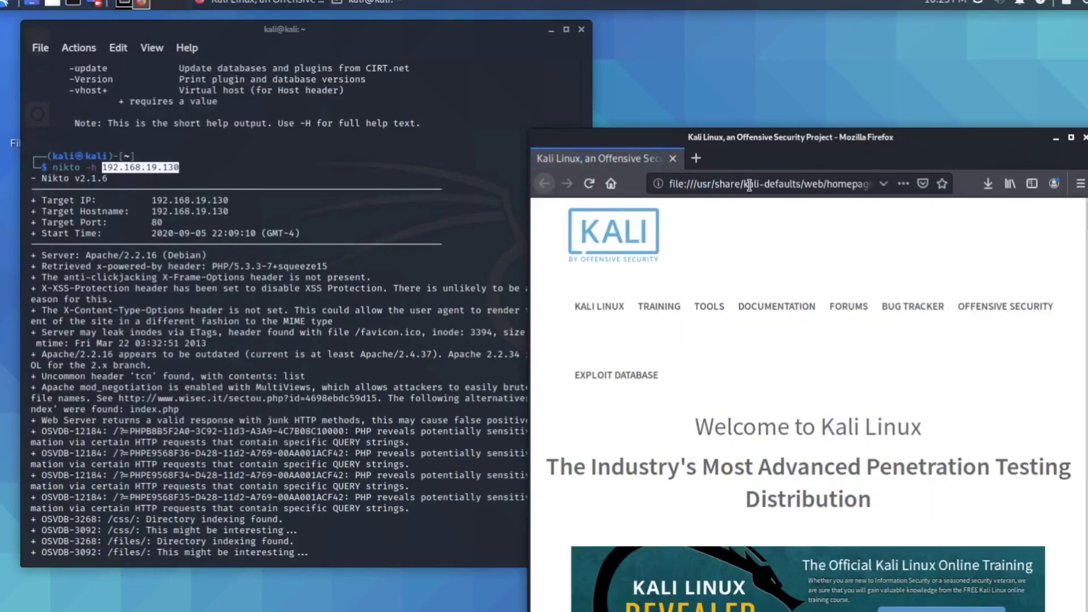
Load 192.168.19.130 in Kali Firefox to reach the Web For Pentester page.
left_click(763, 184)
type("192.168.19.130")
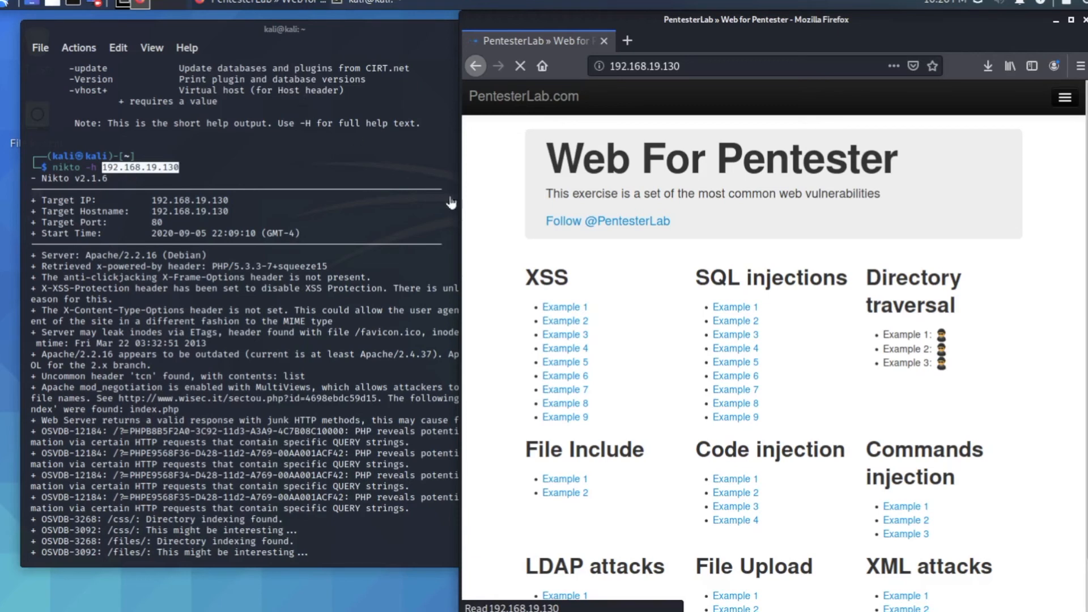
mouse_move(164, 189)
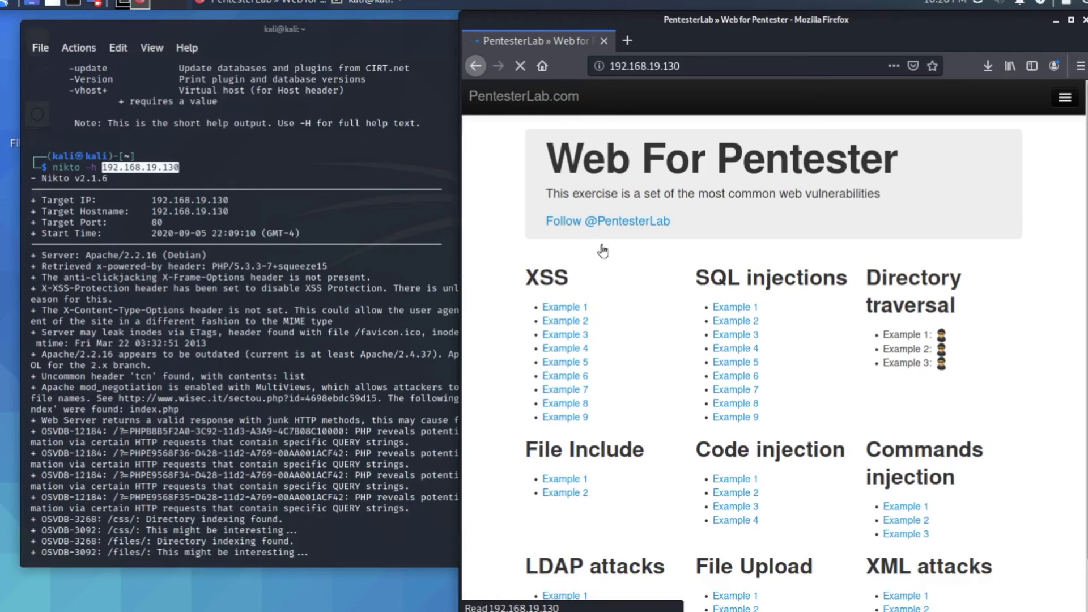
left_click(658, 66)
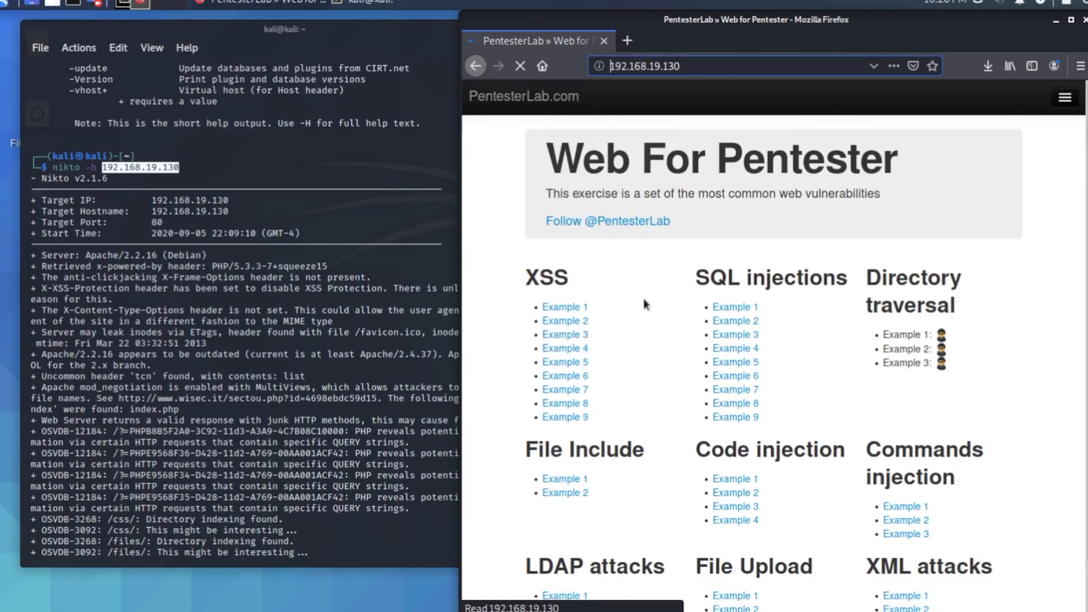
mouse_move(801, 424)
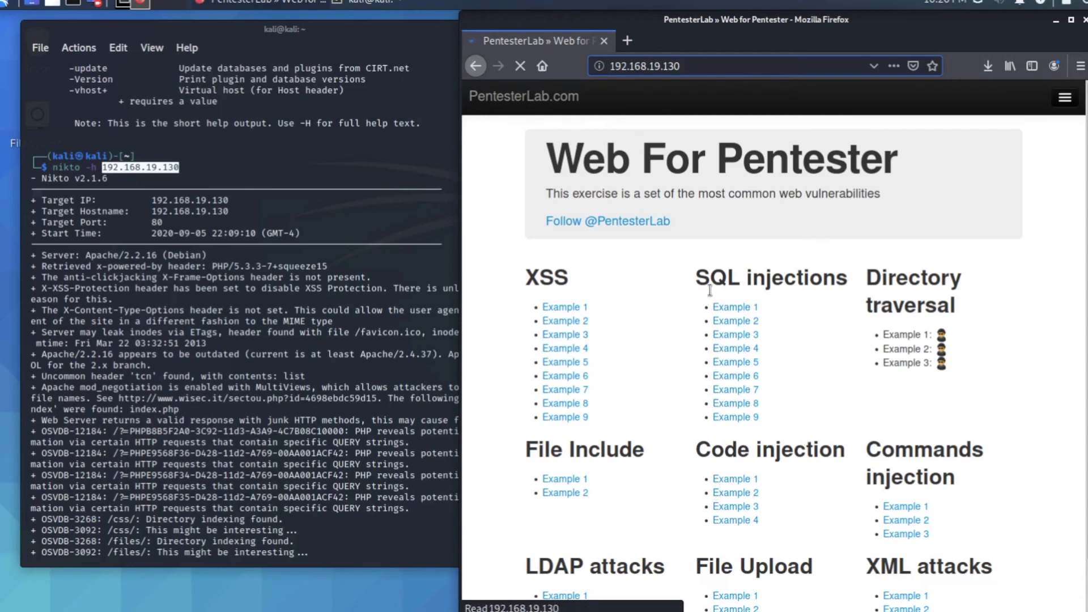
mouse_move(766, 309)
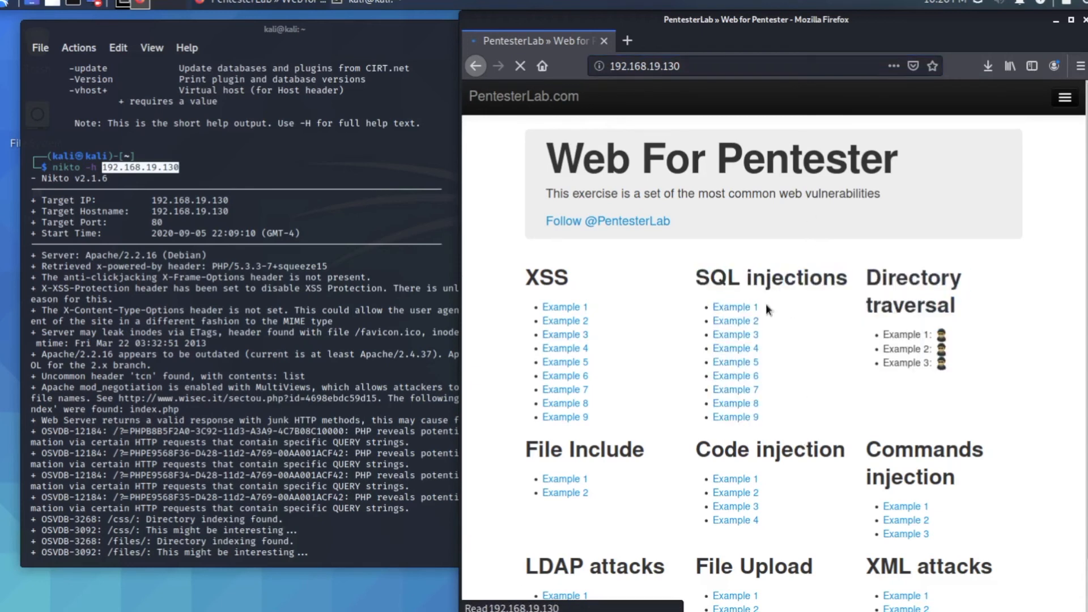
Open SQL injection Example 1 and select the name=root URL for editing.
left_click(734, 306)
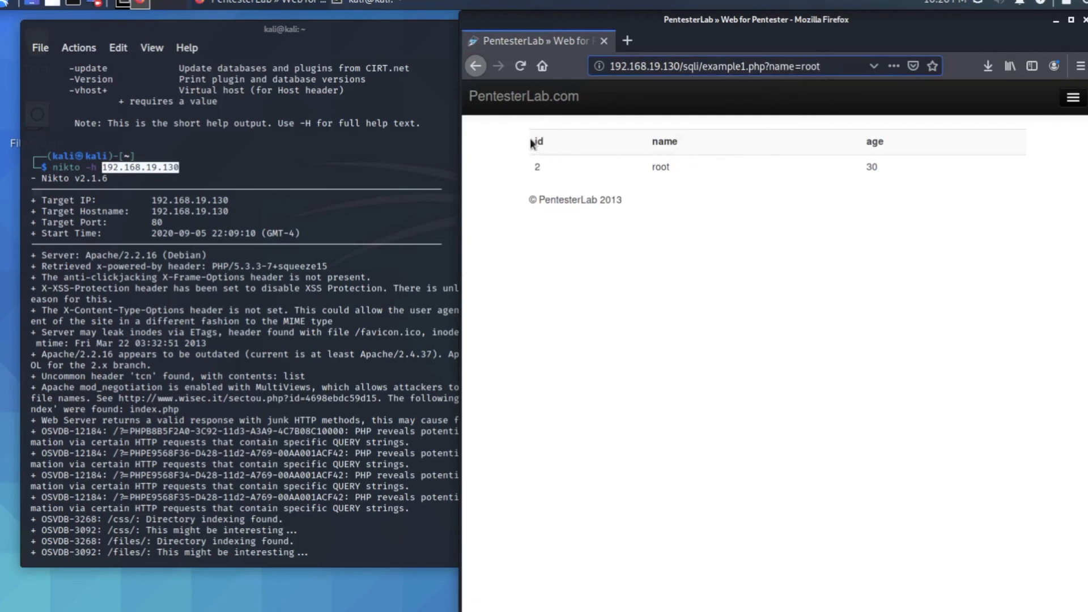
left_click_drag(536, 142, 871, 167)
type("'")
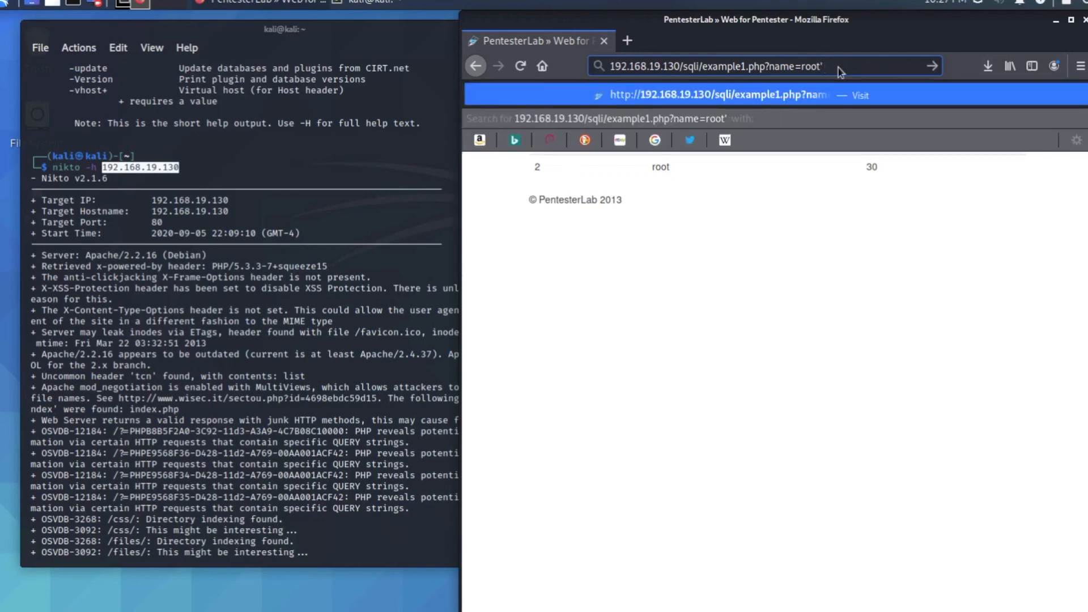
Append the or 1='1 payload after name=root' in the URL bar.
type("or")
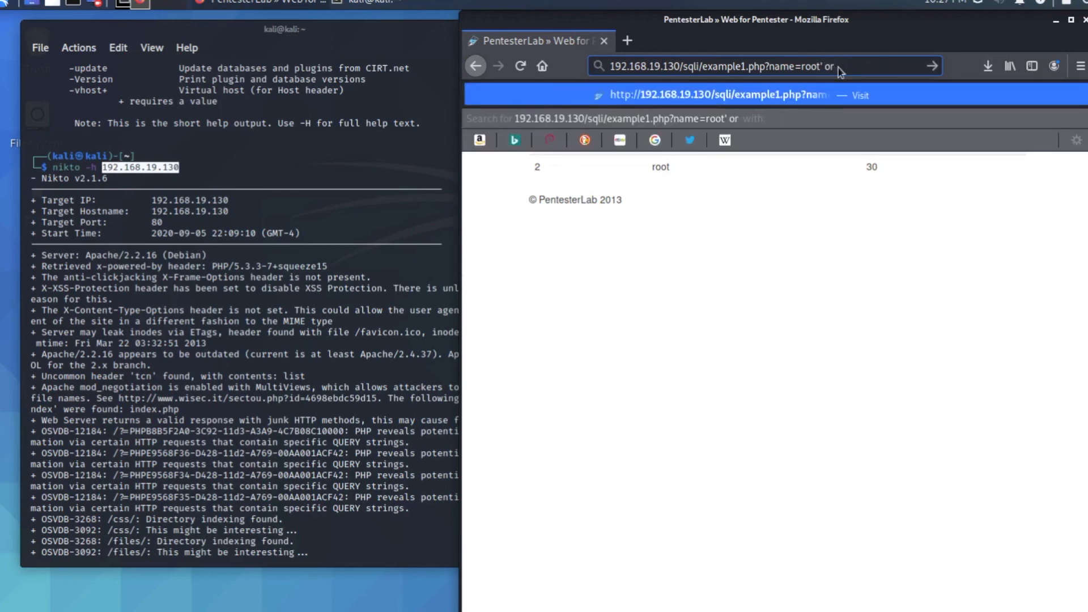
type("1='")
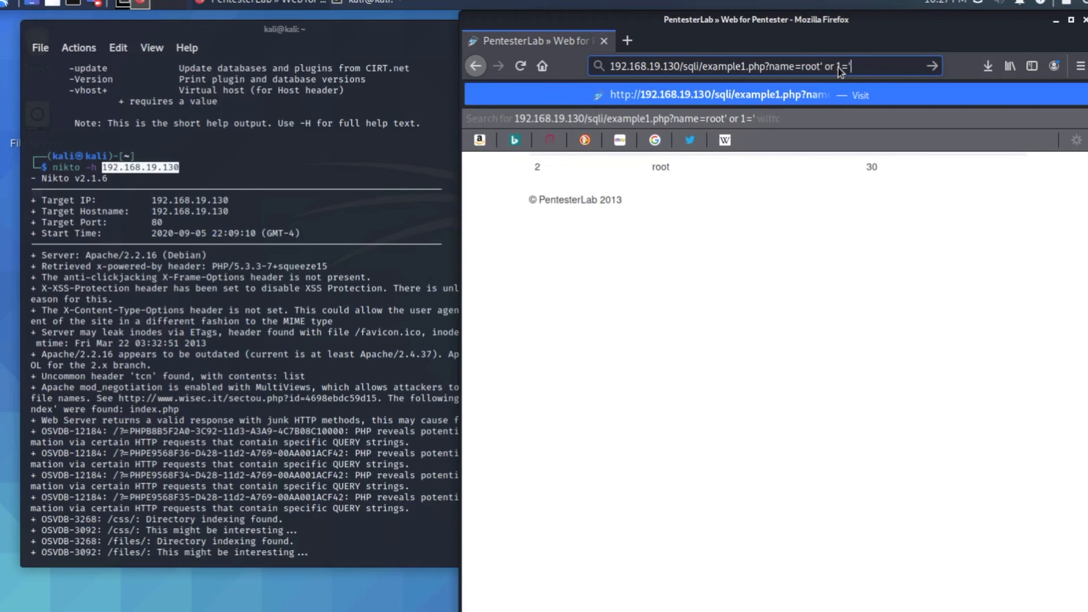
type("1")
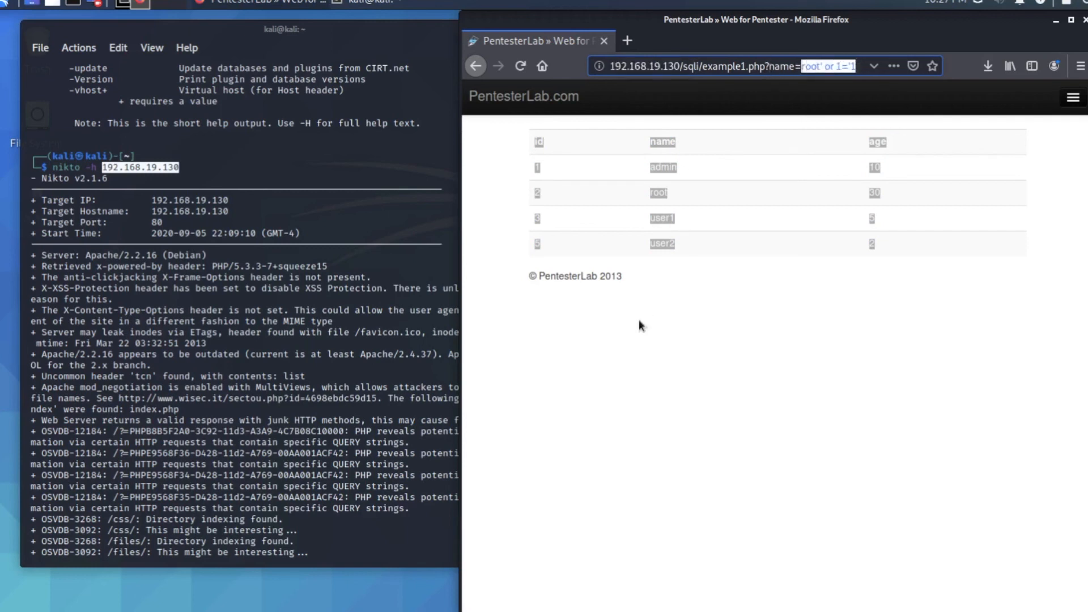
mouse_move(782, 141)
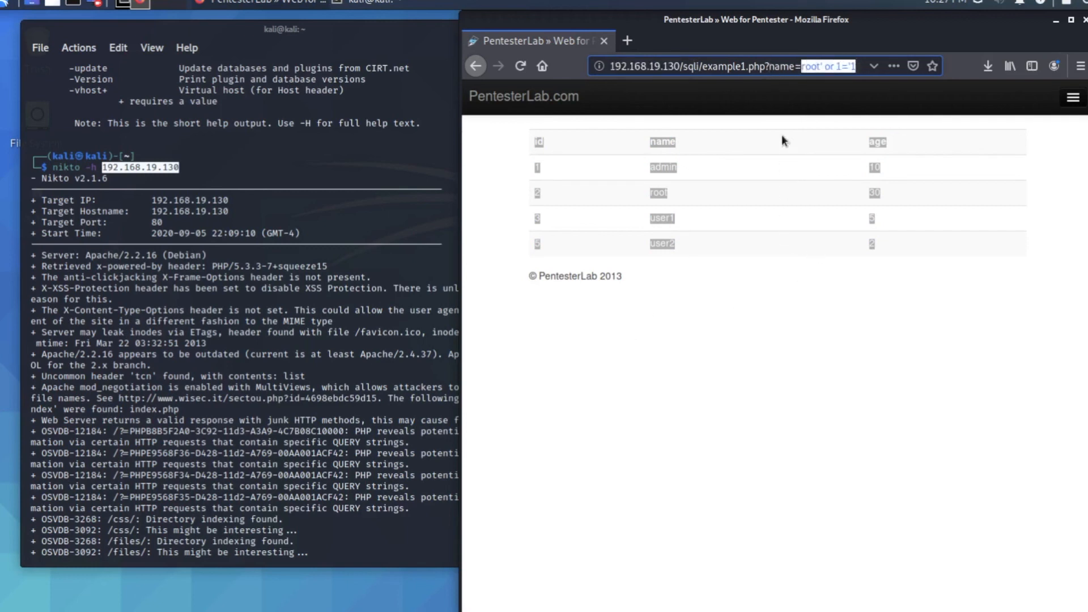
mouse_move(621, 222)
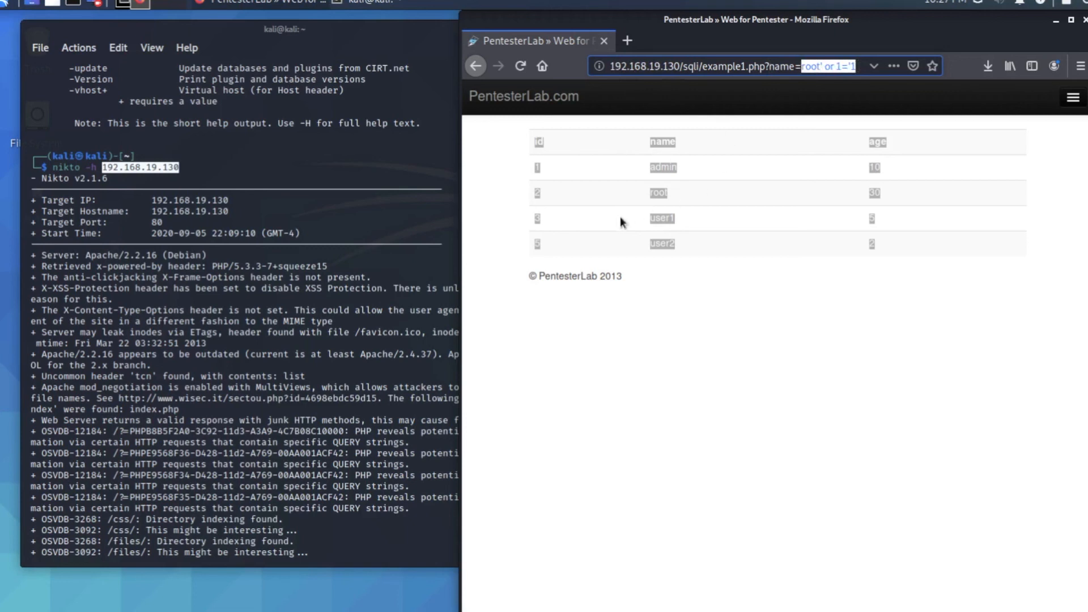